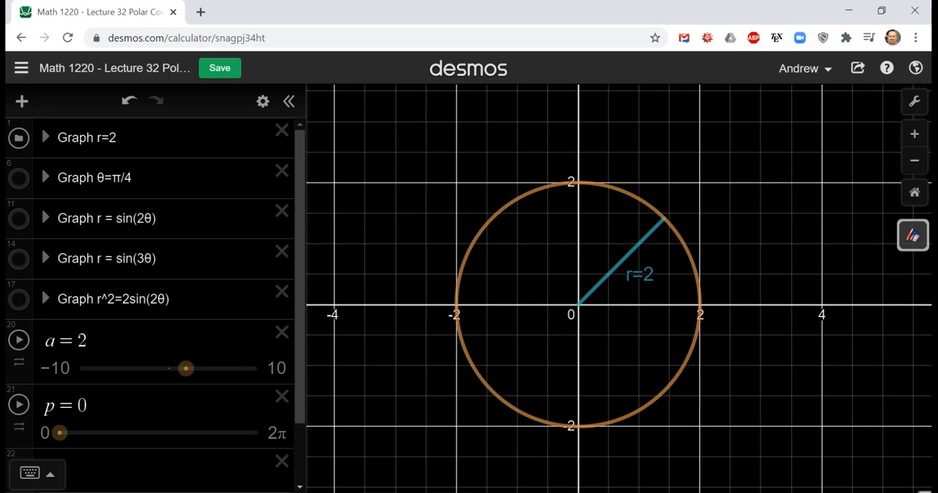
mouse_move(281, 129)
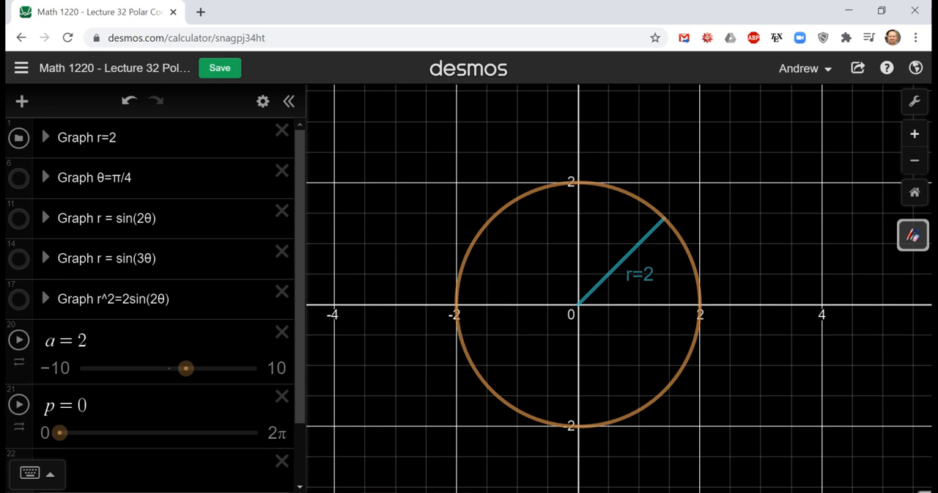
mouse_move(915, 101)
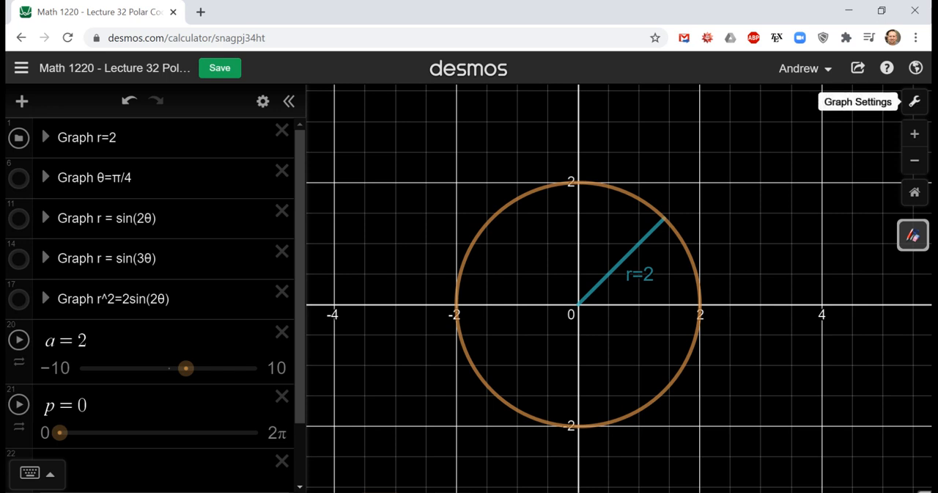
- Switch the background to a polar grid with angle labels via Graph Settings
left_click(915, 102)
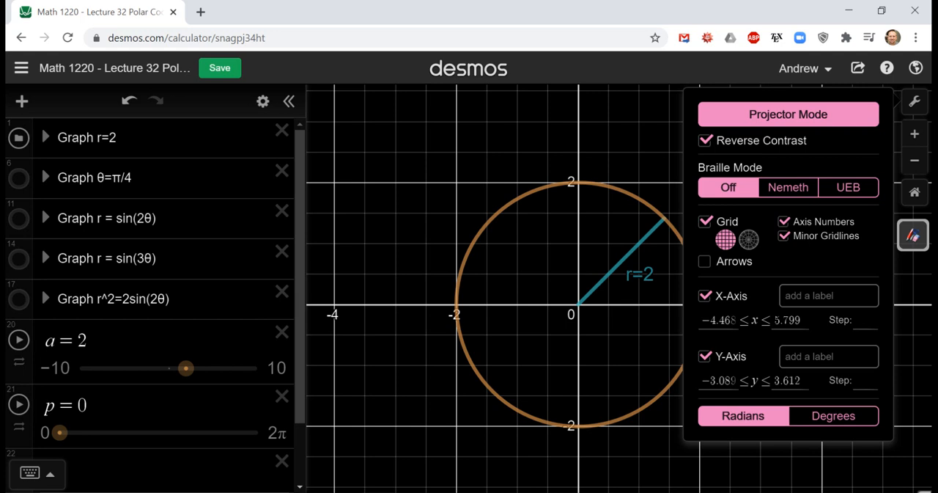
left_click(749, 239)
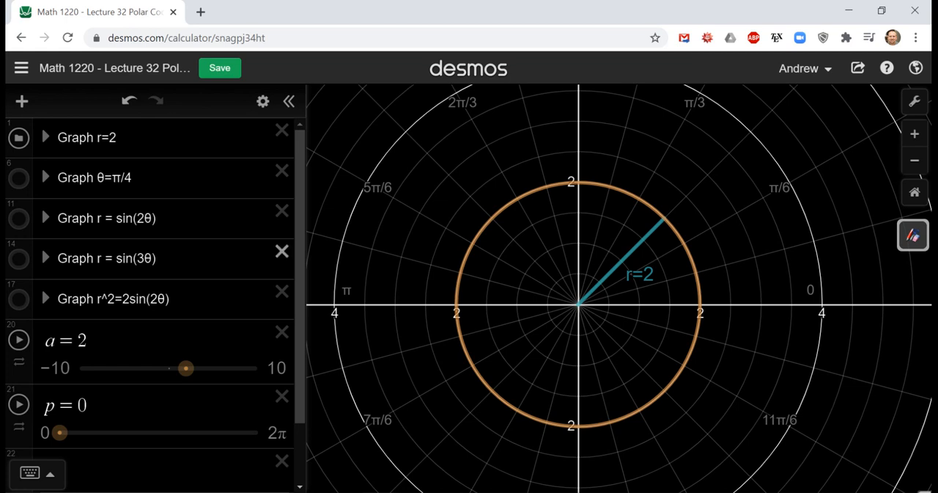
- In the r=2 folder, hide the radius segment and label and show the parametric tracing circle
left_click(44, 138)
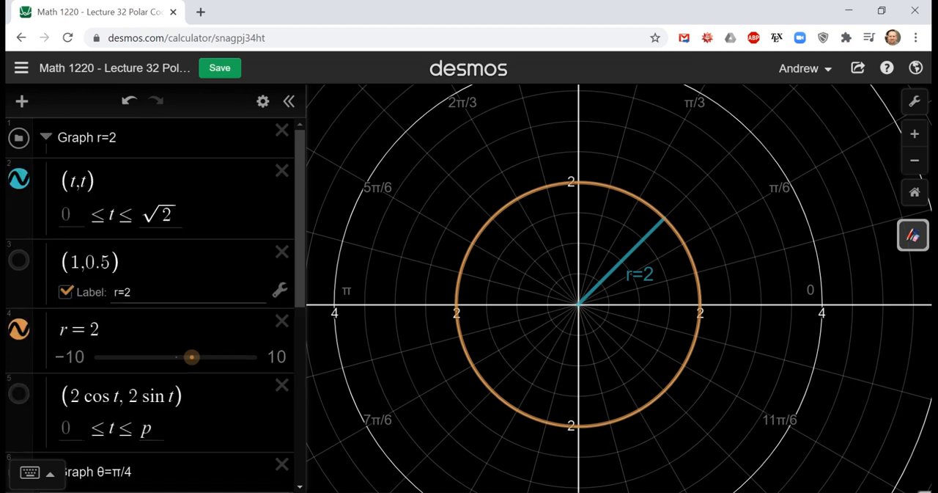
left_click(18, 179)
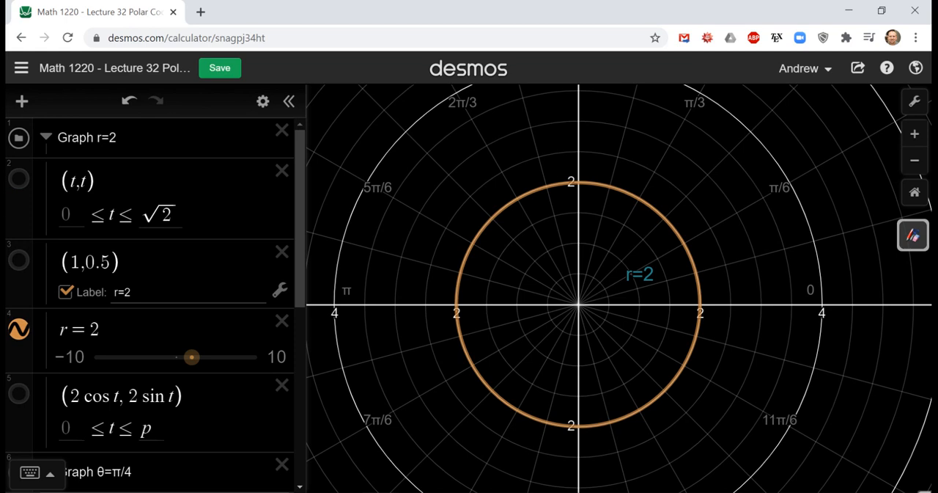
left_click(65, 292)
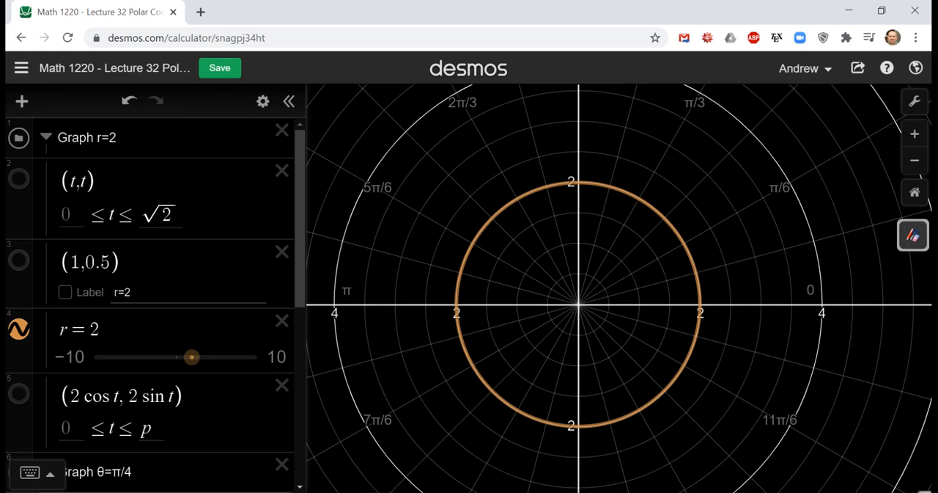
left_click(18, 393)
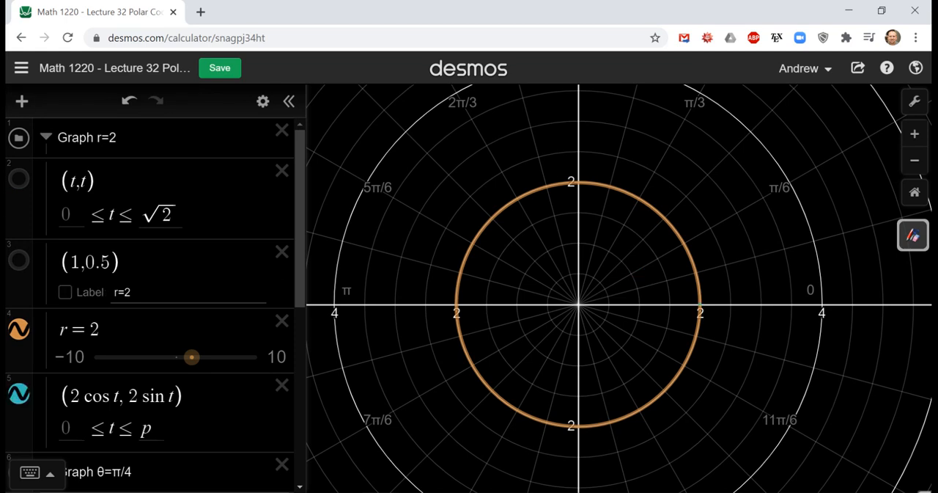
scroll("down", 3)
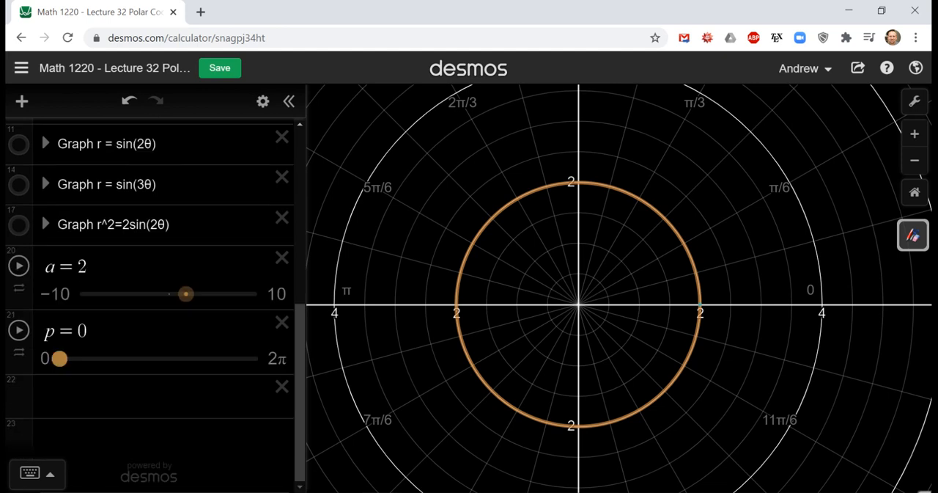
- Sweep slider p from 0 to 2π to trace the full circle, then return p to about 0
left_click_drag(59, 358, 70, 358)
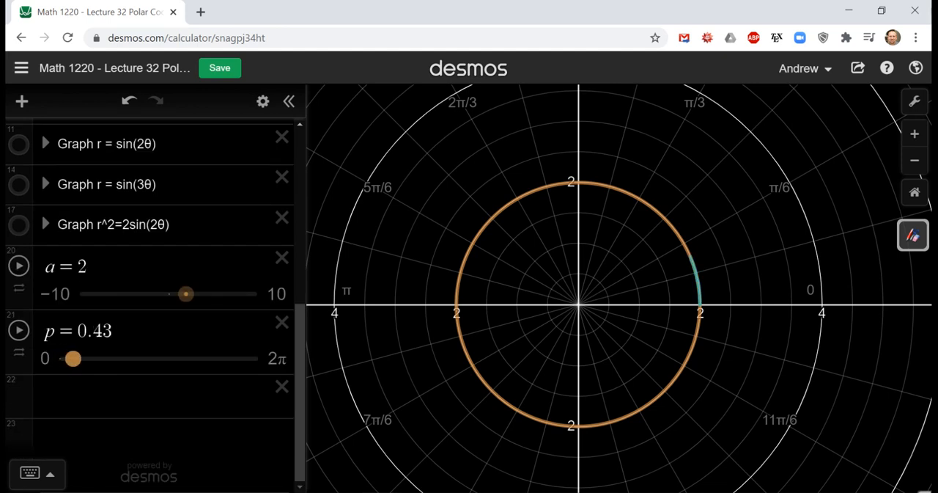
left_click_drag(73, 358, 91, 357)
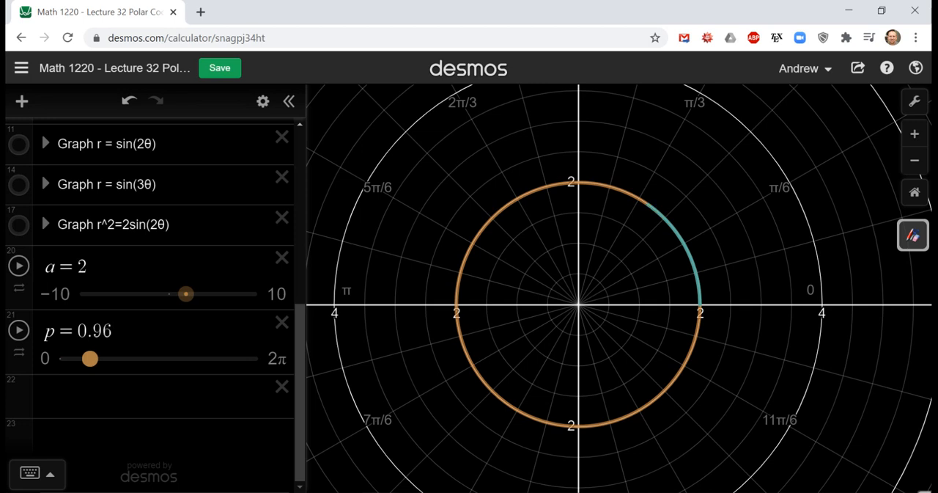
left_click_drag(90, 358, 109, 358)
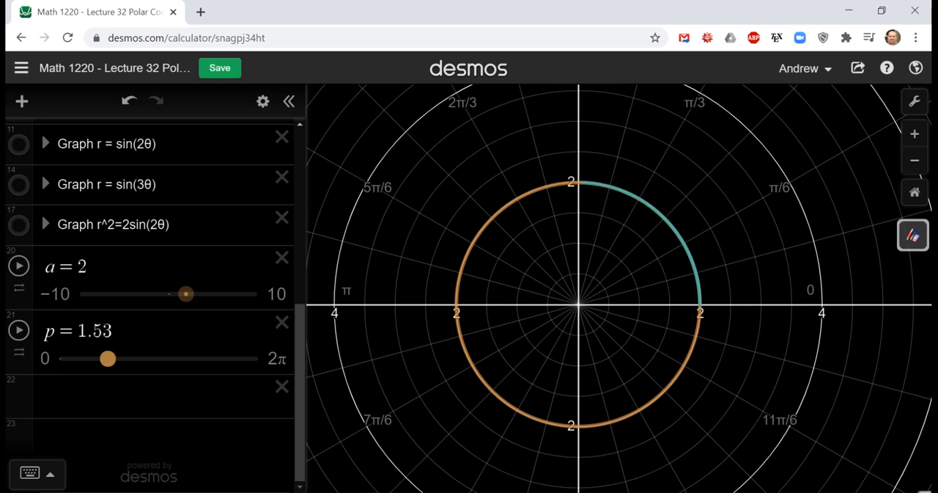
left_click_drag(108, 357, 121, 357)
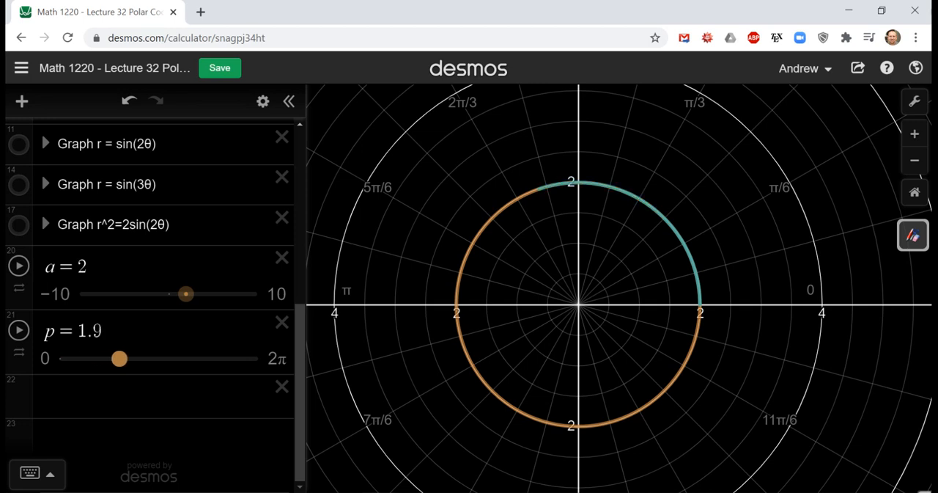
left_click_drag(121, 358, 146, 357)
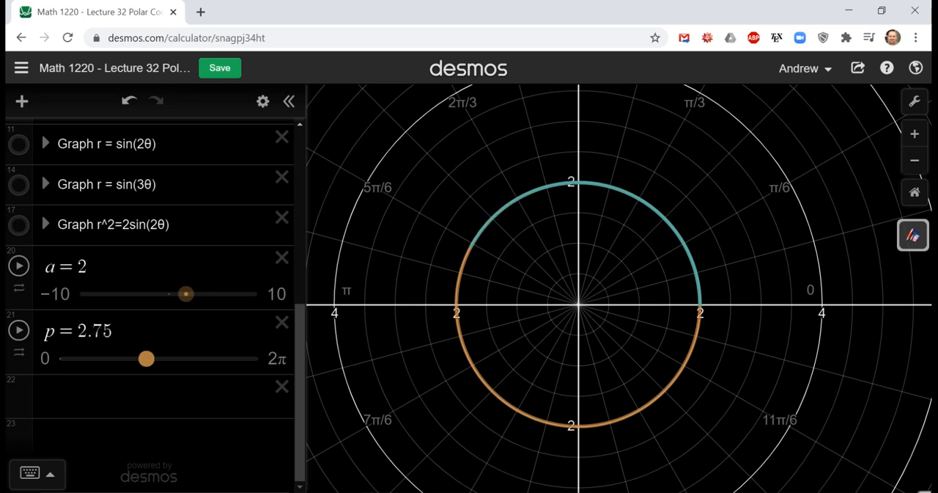
left_click_drag(145, 358, 202, 358)
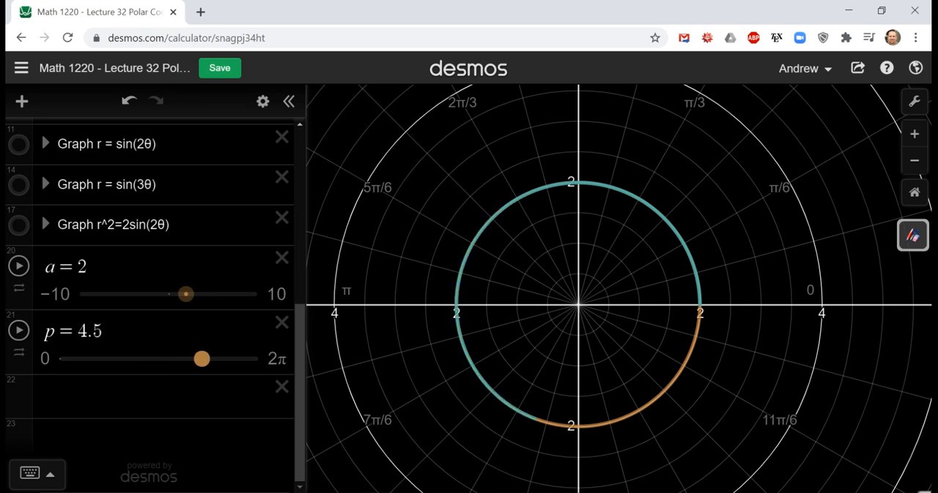
left_click_drag(202, 358, 258, 358)
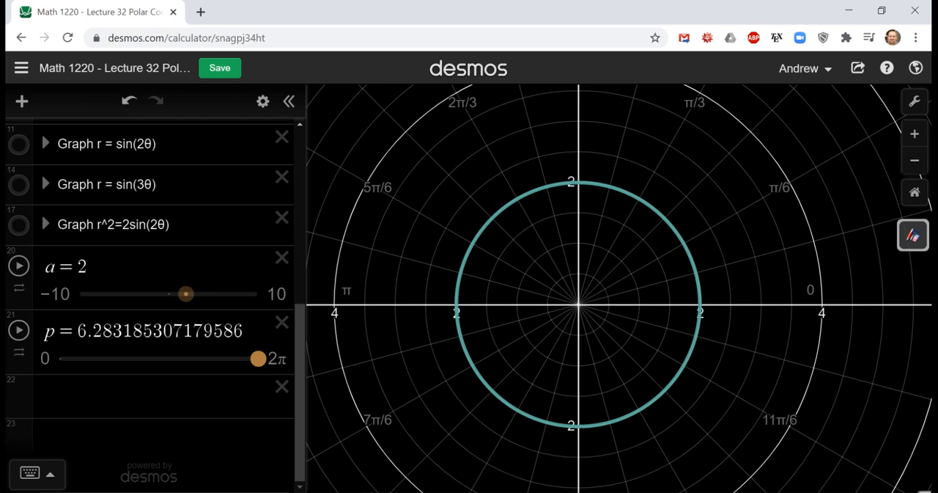
left_click_drag(258, 358, 71, 357)
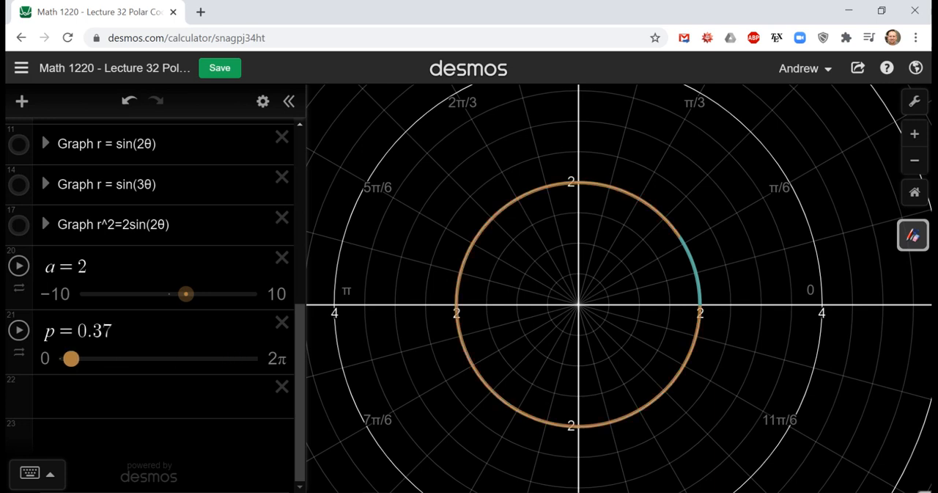
left_click_drag(71, 358, 60, 358)
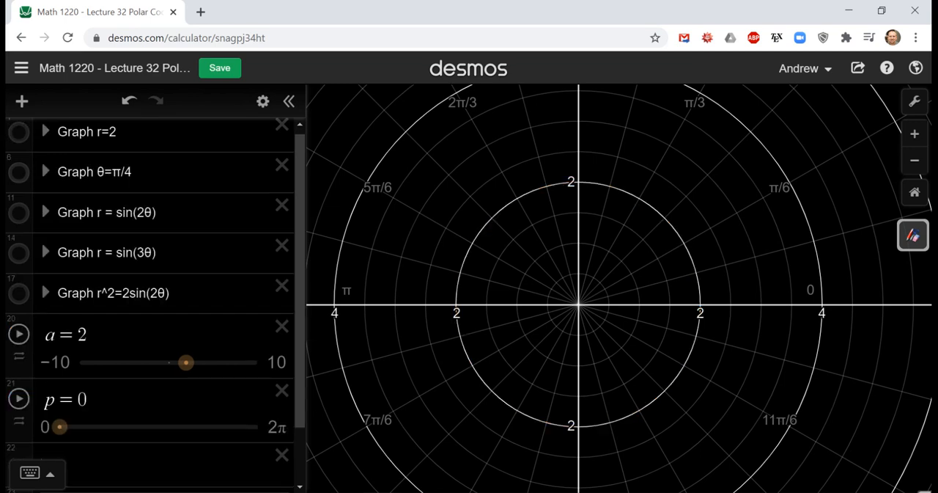
- Show the four-petal rose r = sin(2θ) folder on the polar grid
left_click(18, 170)
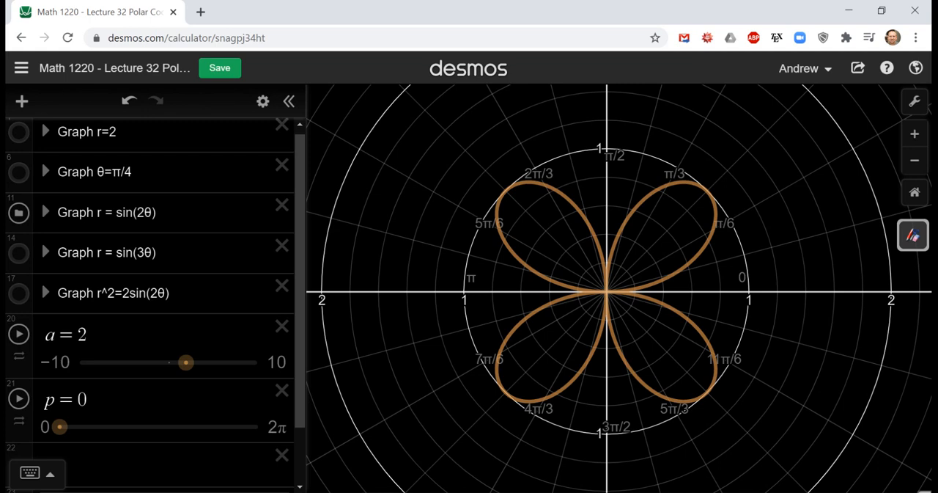
- Expand the sin(2θ) folder and drag p from 0 to about 1.6, tracing the first-quadrant petal
left_click(44, 211)
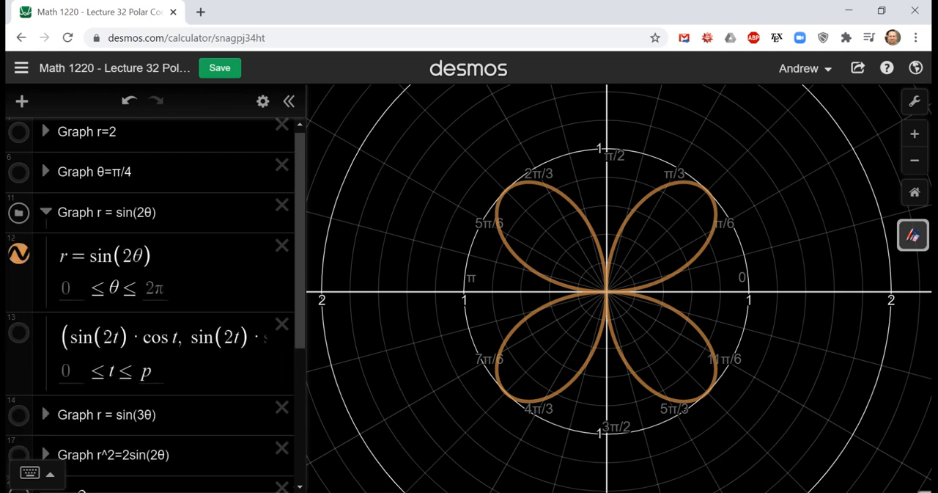
scroll("down", 3)
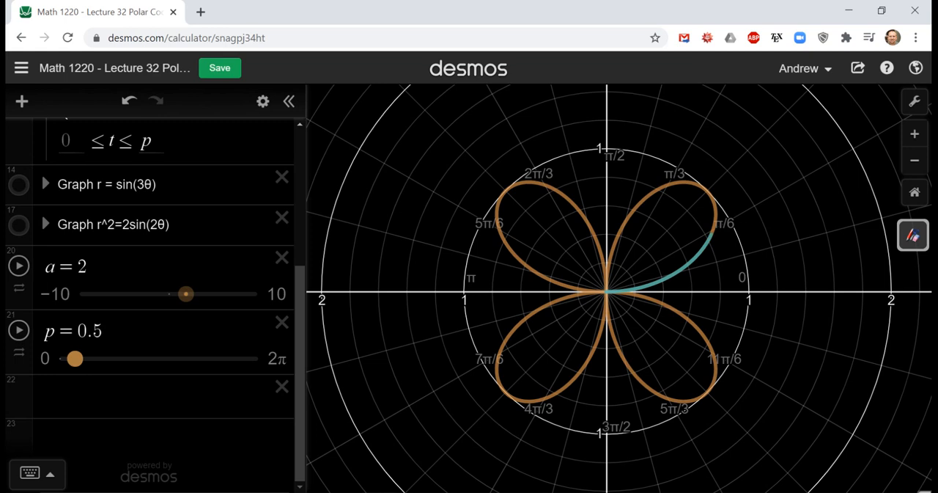
left_click_drag(73, 358, 82, 357)
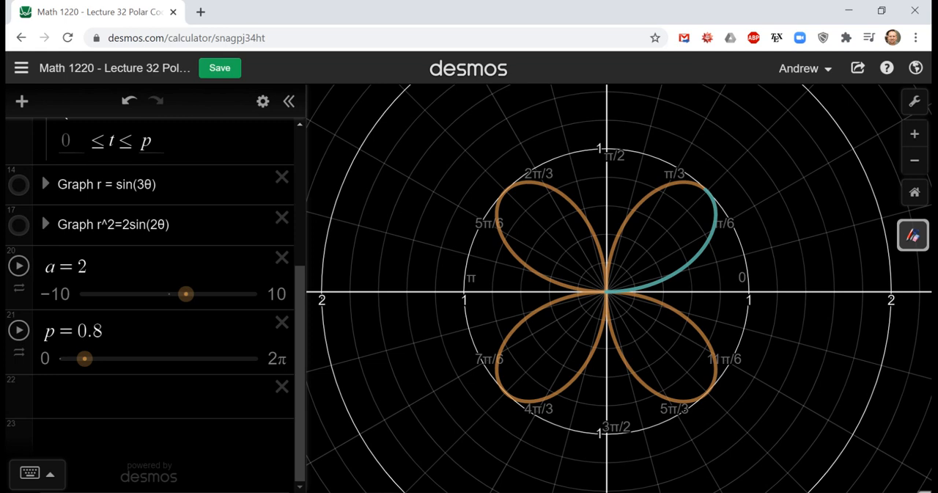
left_click_drag(84, 358, 91, 358)
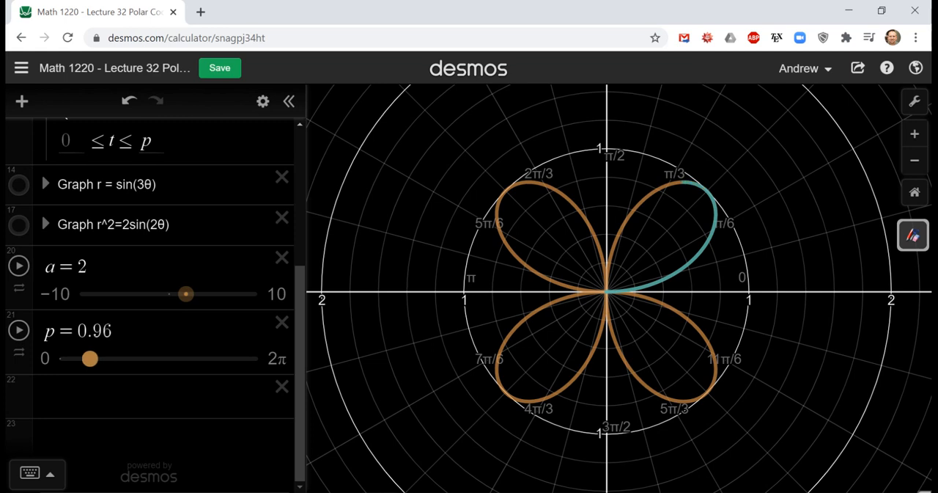
left_click_drag(91, 357, 102, 358)
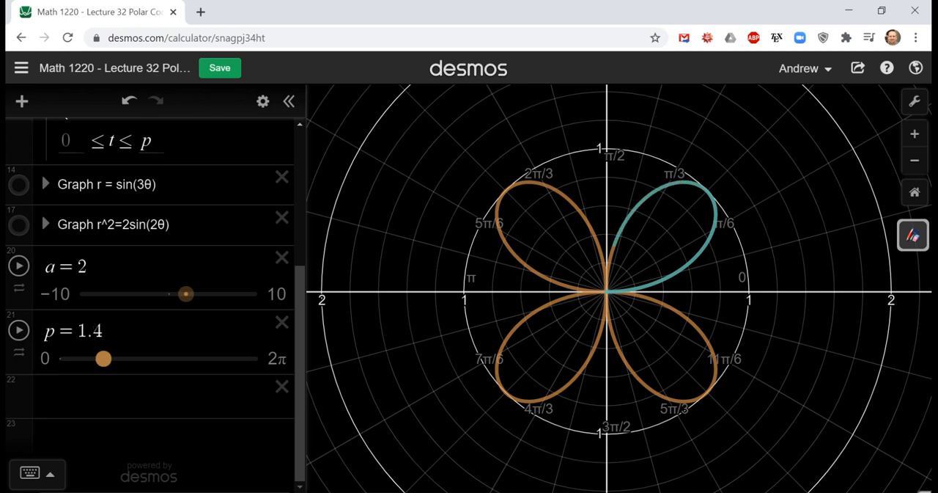
left_click_drag(103, 357, 108, 358)
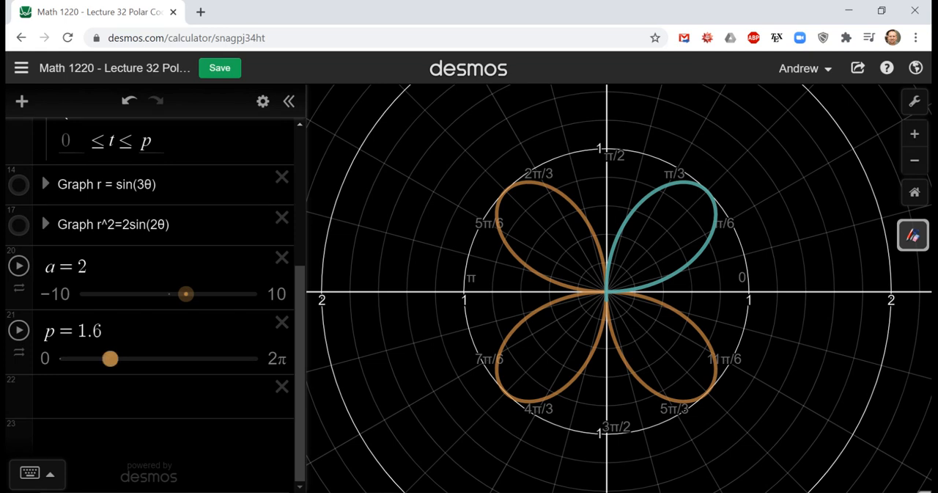
- Advance p from 1.7 through 2.3 and 2.68 to just past 3, tracing the second petal
left_click_drag(110, 358, 113, 358)
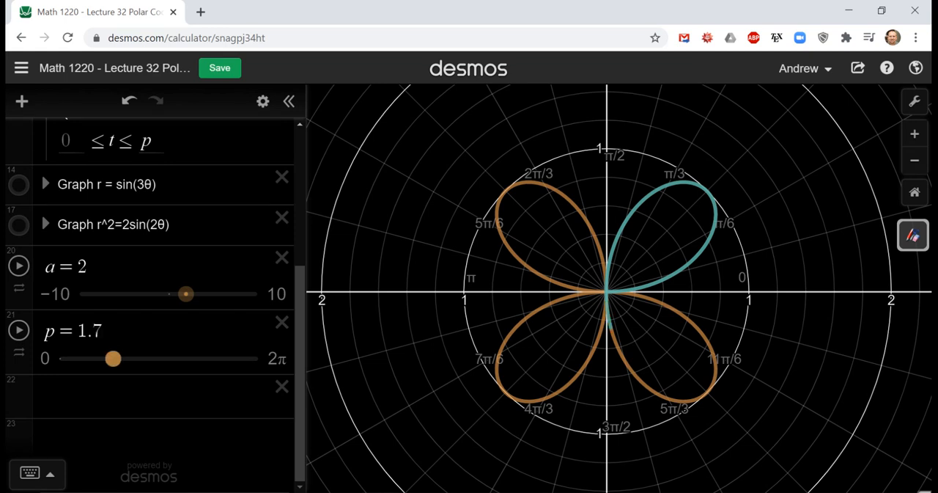
left_click_drag(112, 358, 132, 358)
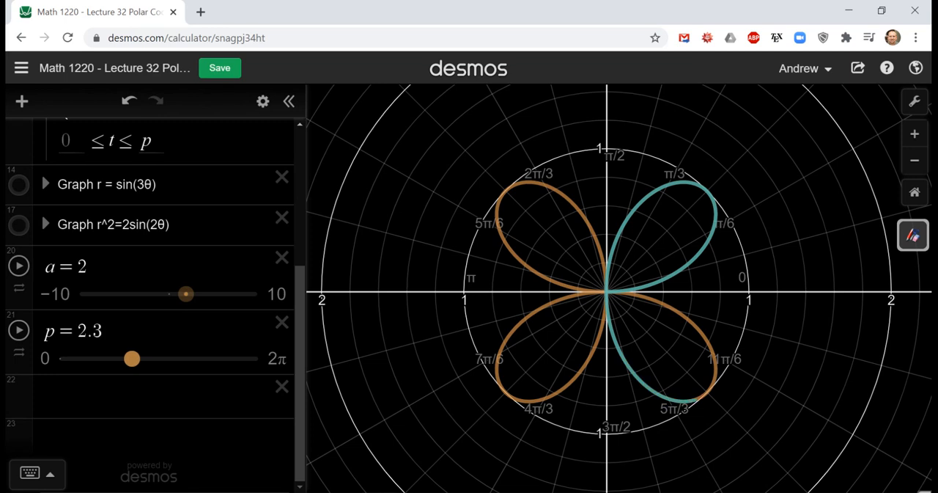
left_click_drag(132, 357, 143, 357)
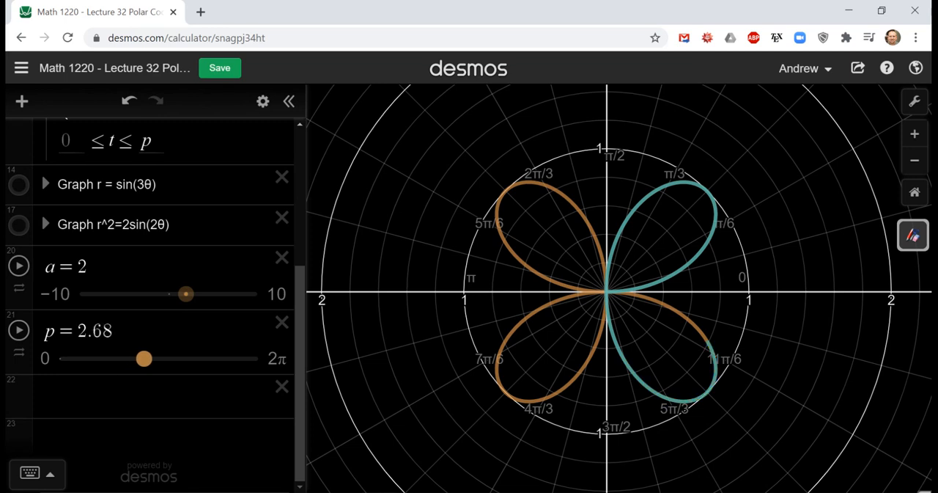
left_click_drag(144, 358, 154, 358)
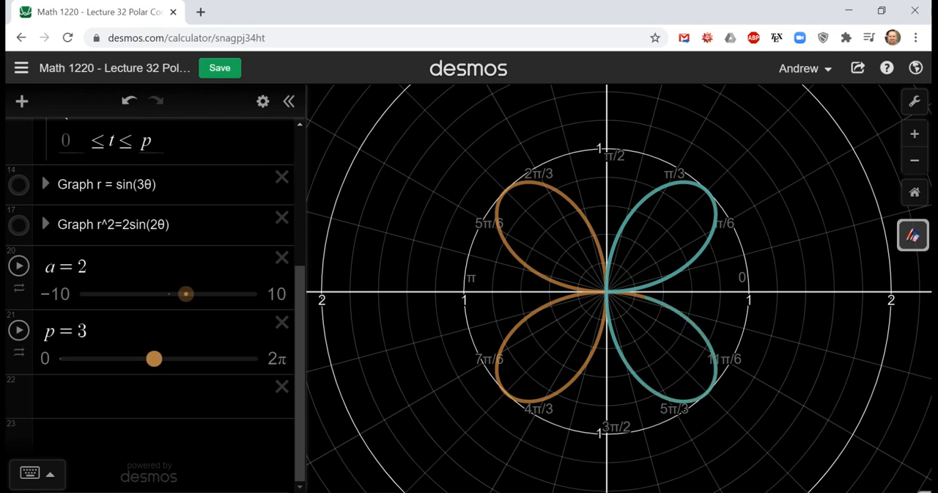
left_click_drag(154, 357, 155, 358)
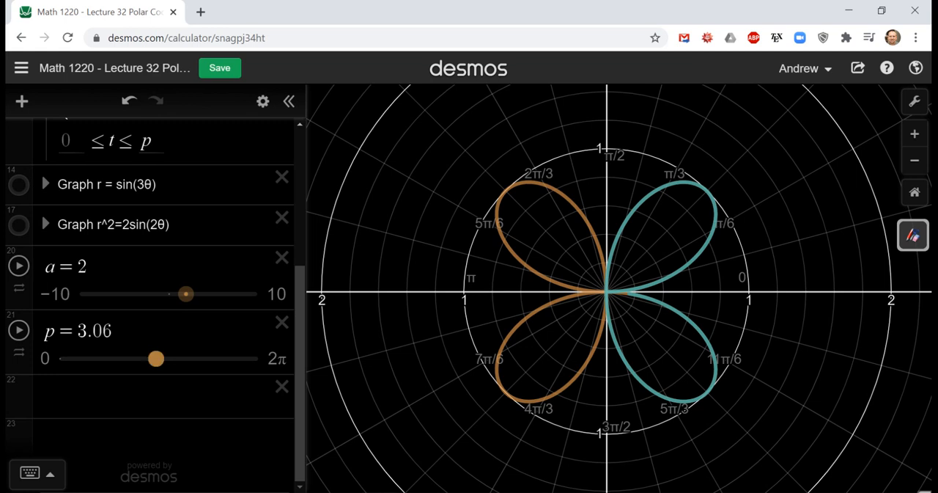
- Continue p through 3.4 up to 2π so the trace covers all four petals
left_click_drag(156, 357, 162, 358)
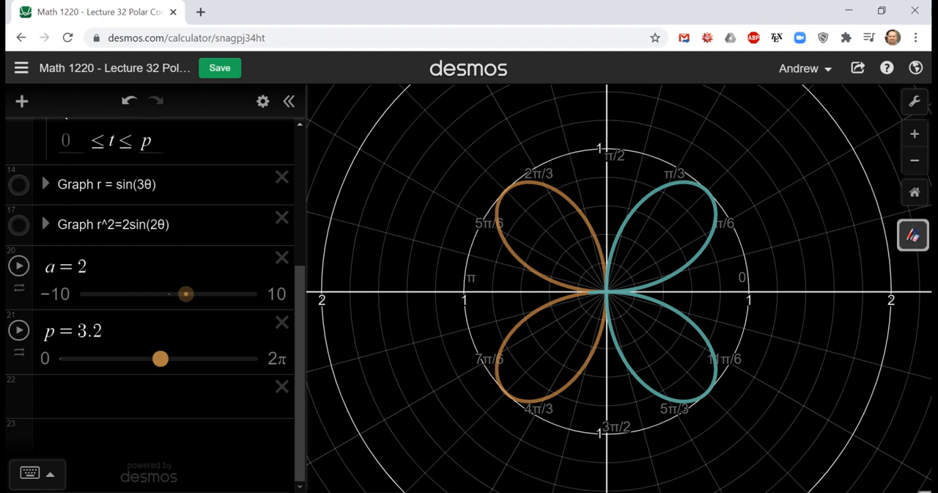
left_click_drag(161, 358, 167, 358)
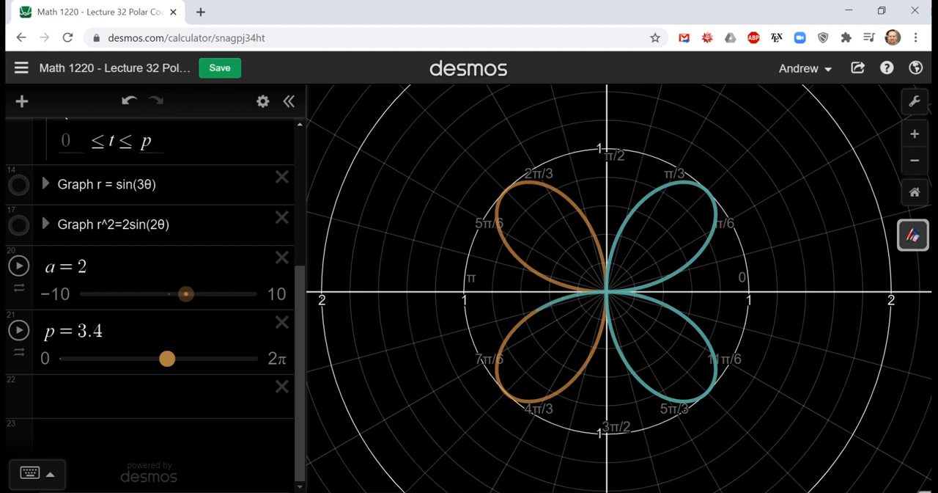
left_click_drag(167, 358, 204, 358)
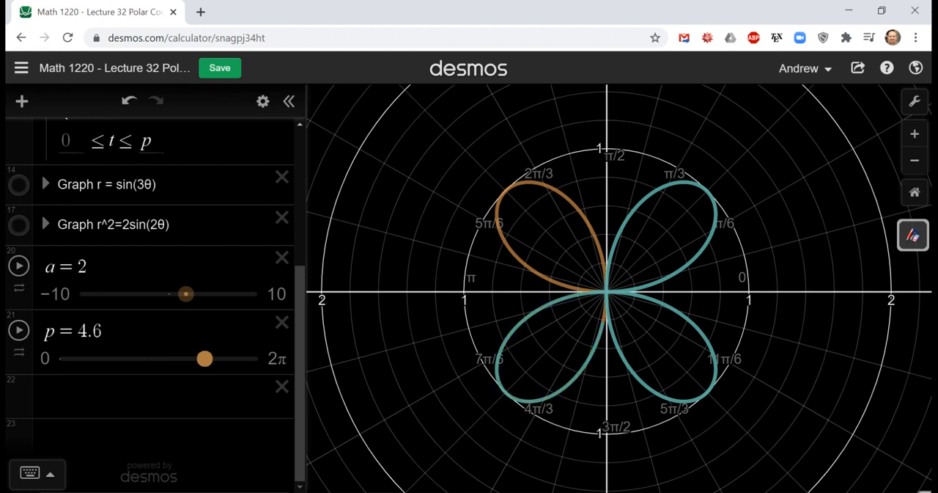
left_click_drag(205, 358, 240, 358)
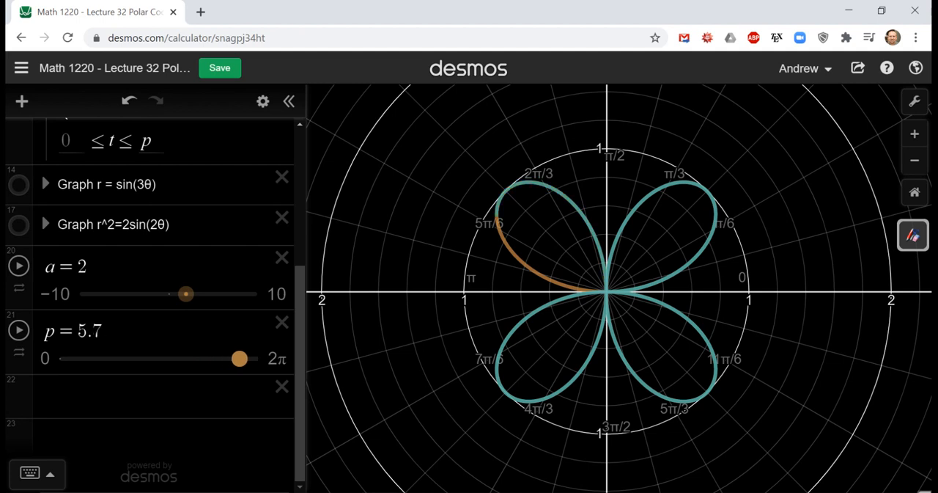
left_click_drag(239, 358, 258, 358)
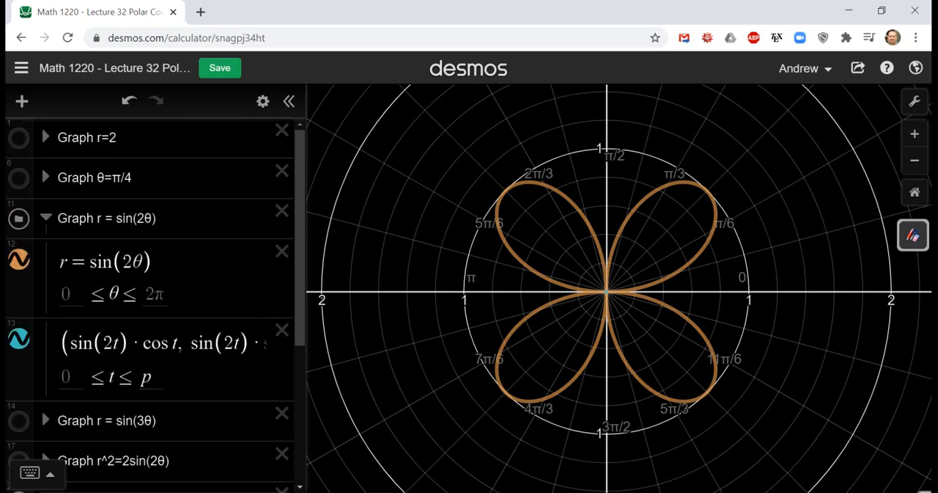
- Scroll the expression list down to the rose equation r = a·sin(2θ)
scroll("down", 3)
type("co")
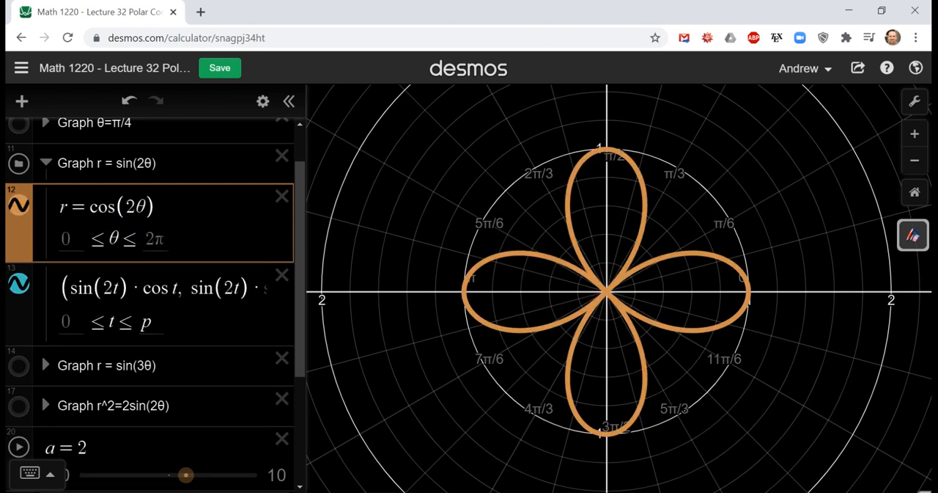
scroll("down", 3)
type("a sin")
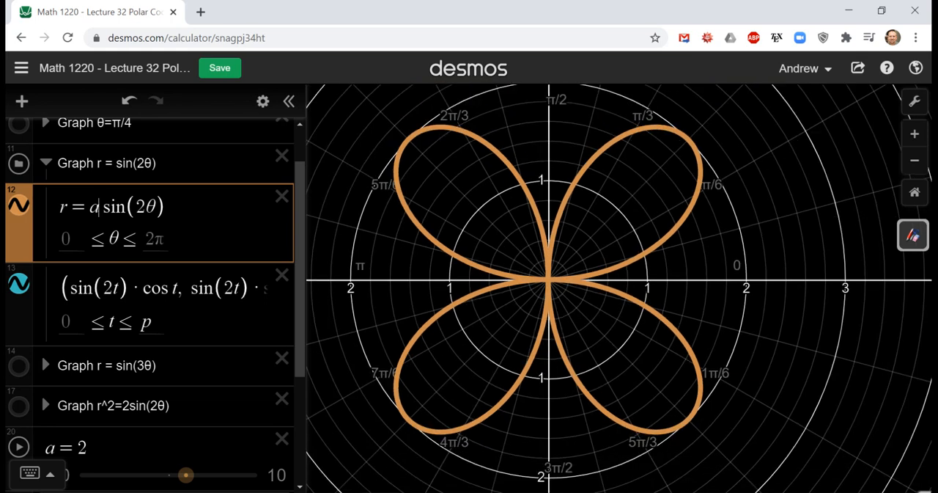
- Sweep slider a through 3.4, 3, 1.5, 2.8, 1.4, −1.3 and −2.4 to resize the petals, settling at 2.3
scroll("down", 3)
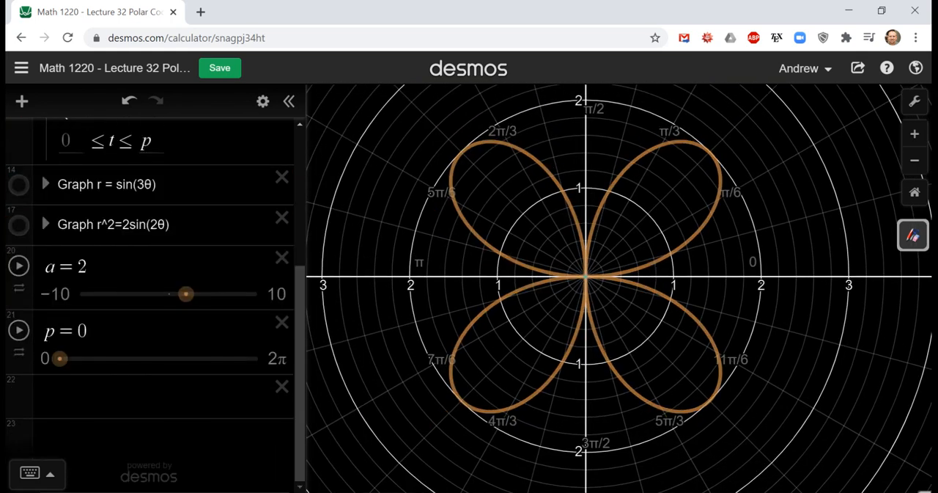
left_click_drag(185, 293, 198, 293)
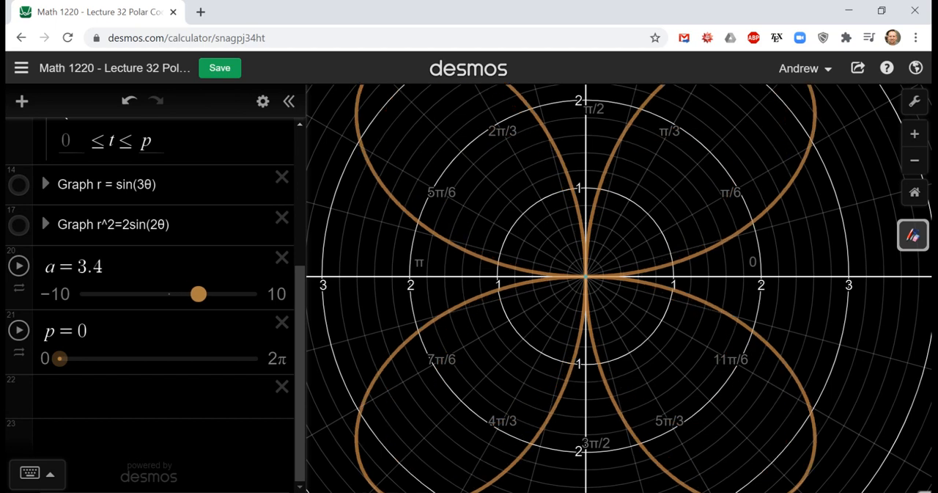
left_click_drag(198, 294, 193, 293)
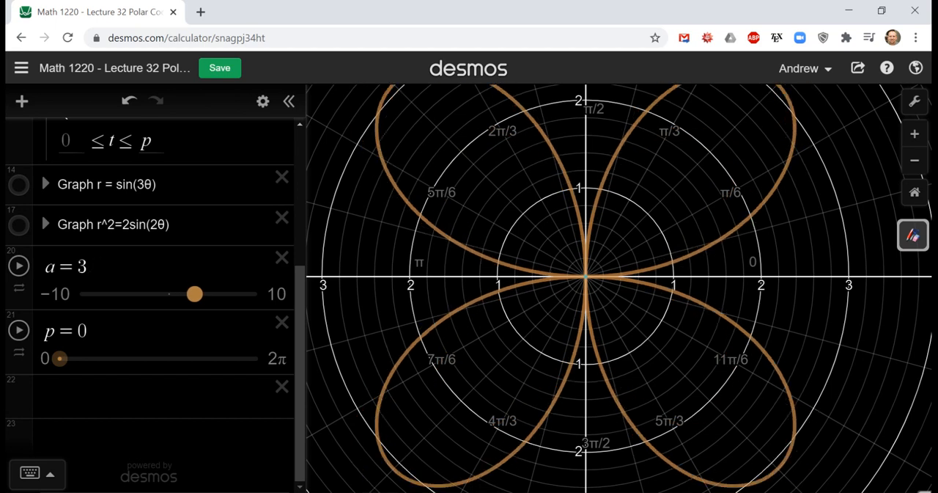
left_click_drag(193, 293, 176, 293)
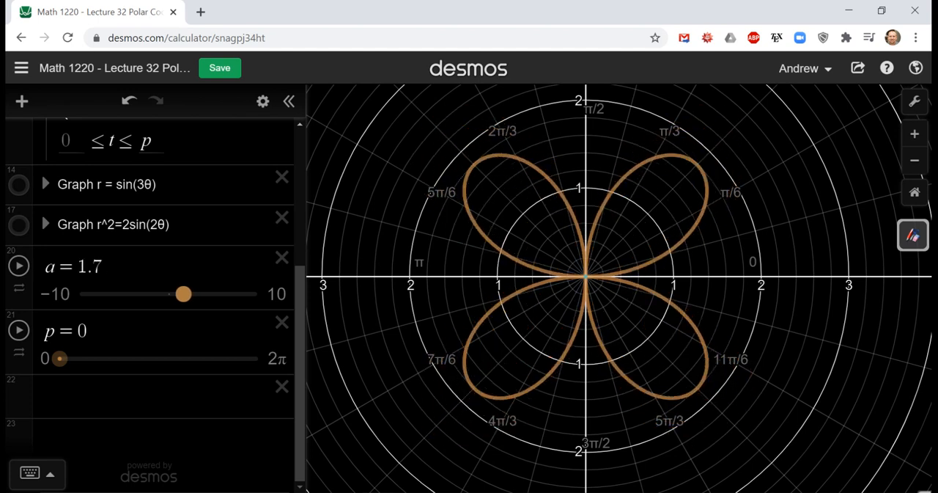
left_click_drag(185, 293, 182, 294)
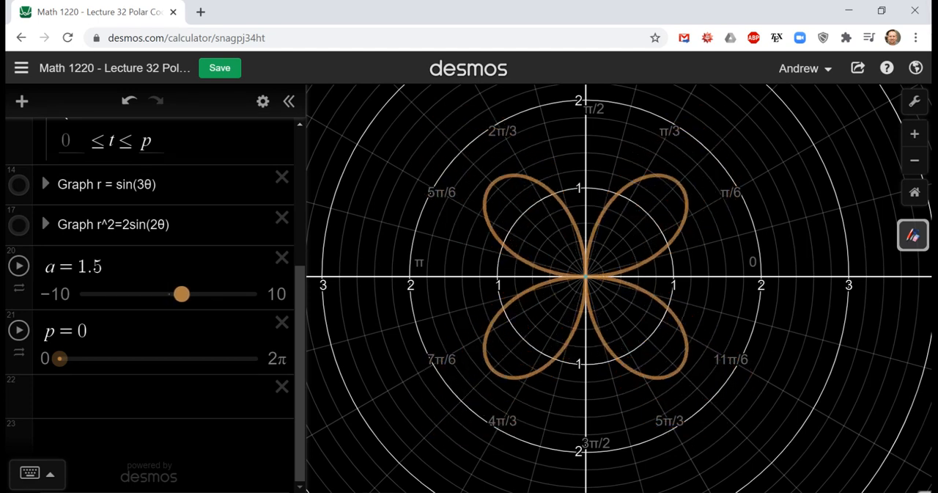
left_click_drag(182, 293, 194, 293)
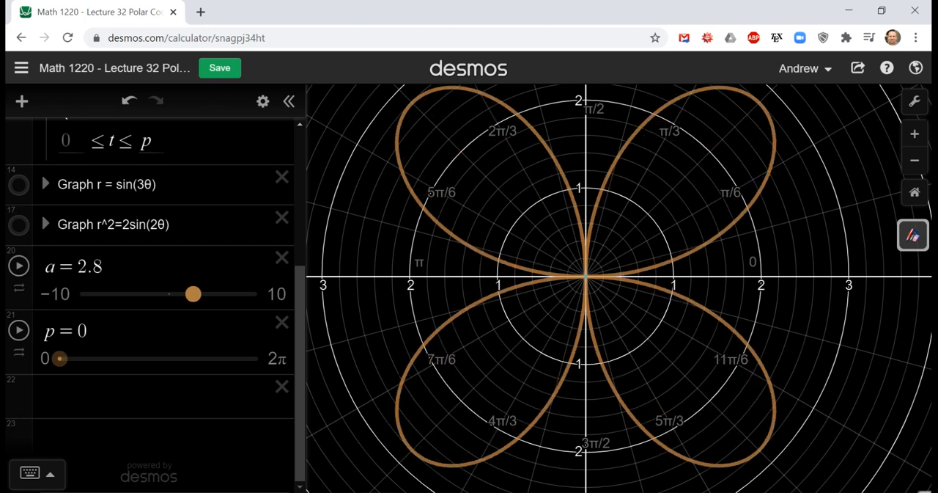
left_click_drag(193, 293, 182, 293)
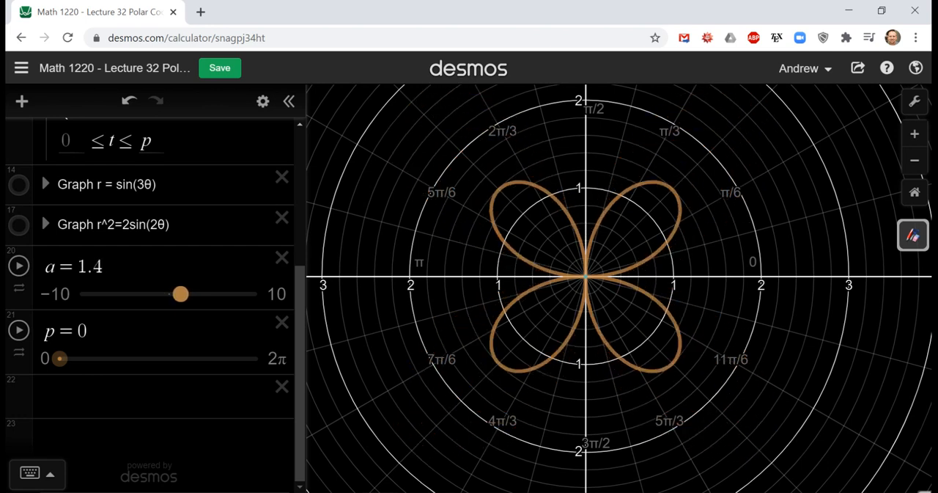
left_click_drag(182, 293, 156, 294)
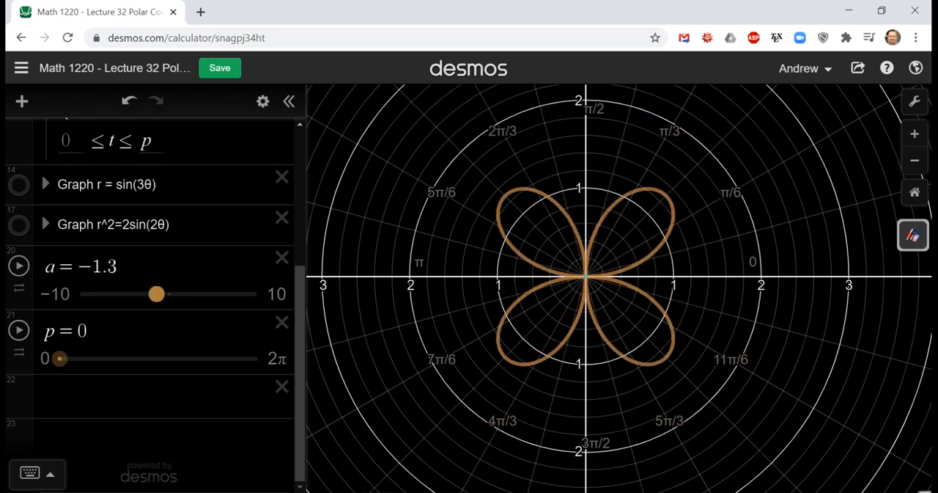
left_click_drag(155, 294, 147, 293)
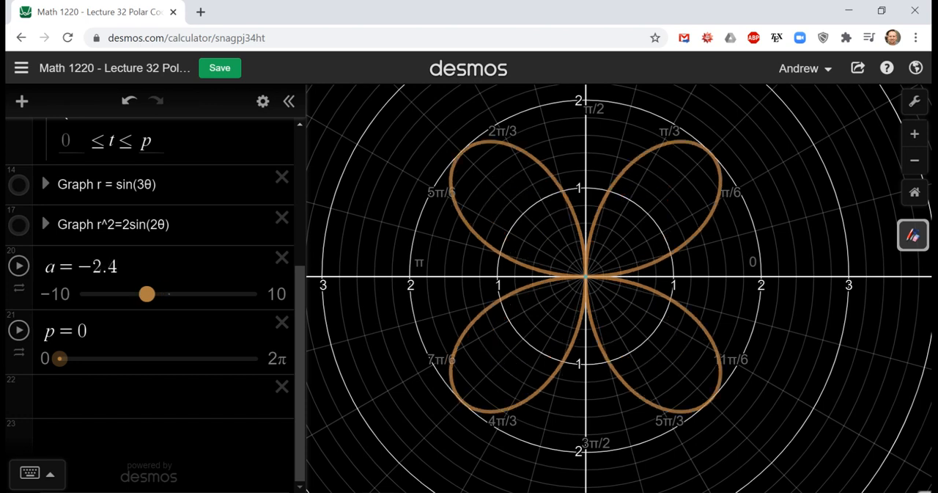
left_click_drag(146, 294, 187, 293)
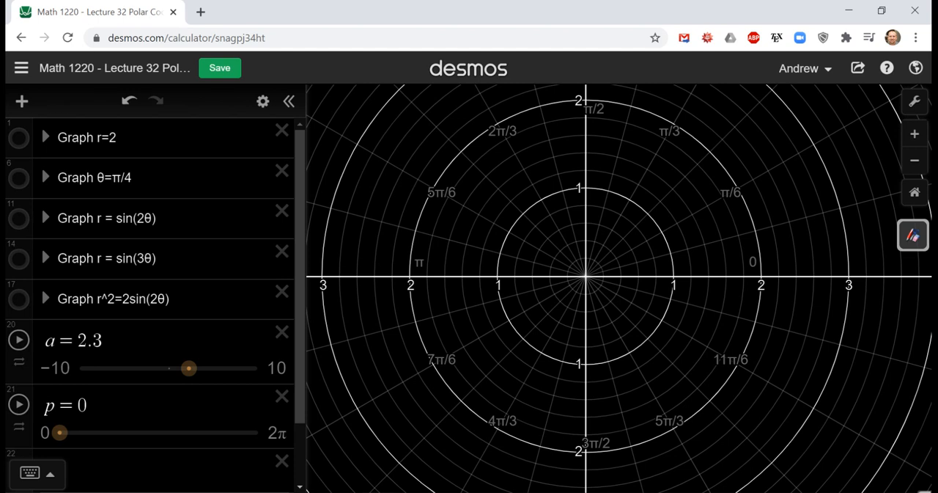
- Show and expand the three-petal rose r = sin(3θ) folder
left_click(17, 258)
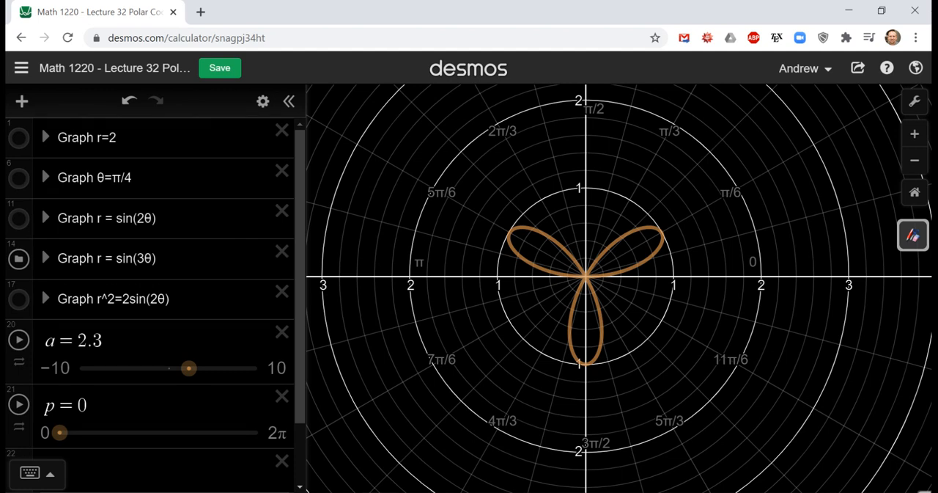
left_click(44, 258)
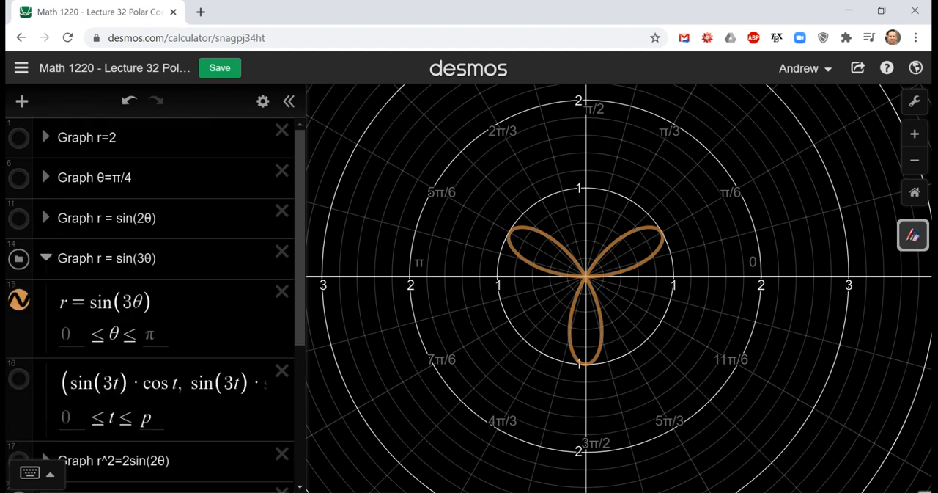
scroll("down", 3)
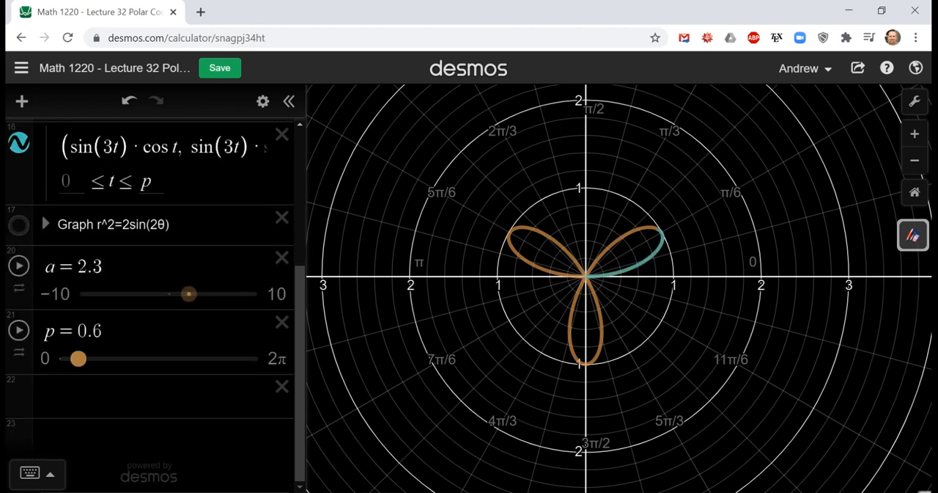
- Drag p from 0 through about 3.16 to 2π to trace the whole three-petal rose, then pull p back
left_click_drag(79, 358, 91, 358)
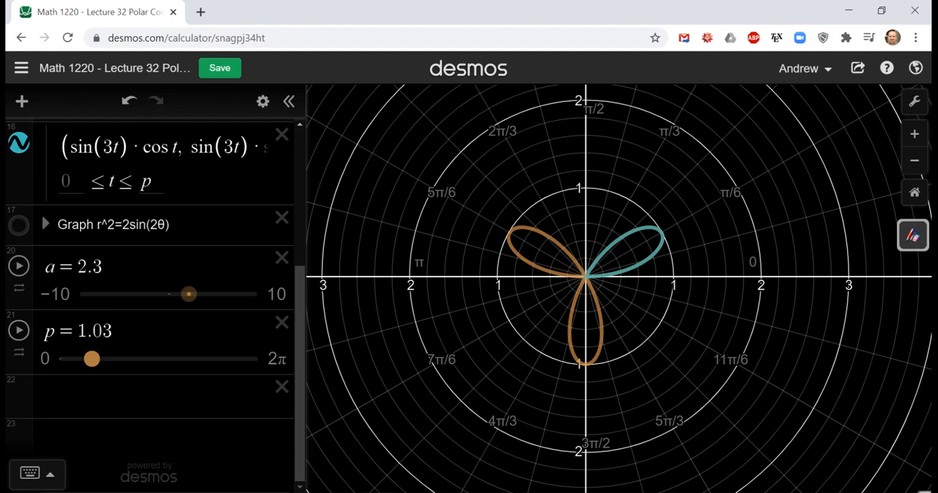
left_click_drag(91, 358, 141, 357)
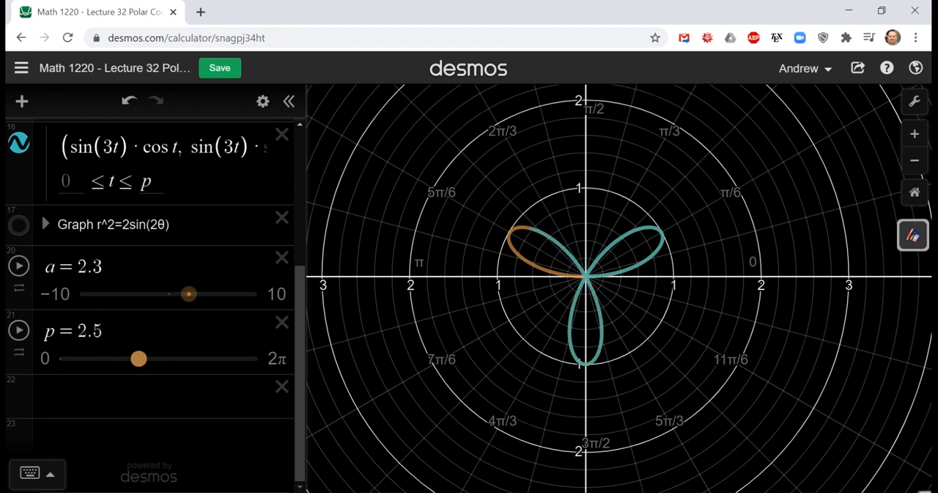
left_click_drag(141, 358, 158, 357)
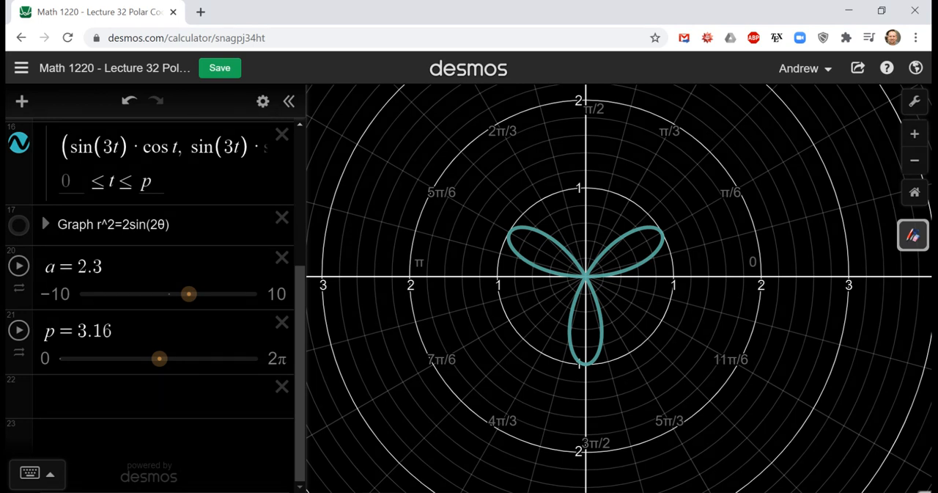
left_click_drag(160, 357, 163, 357)
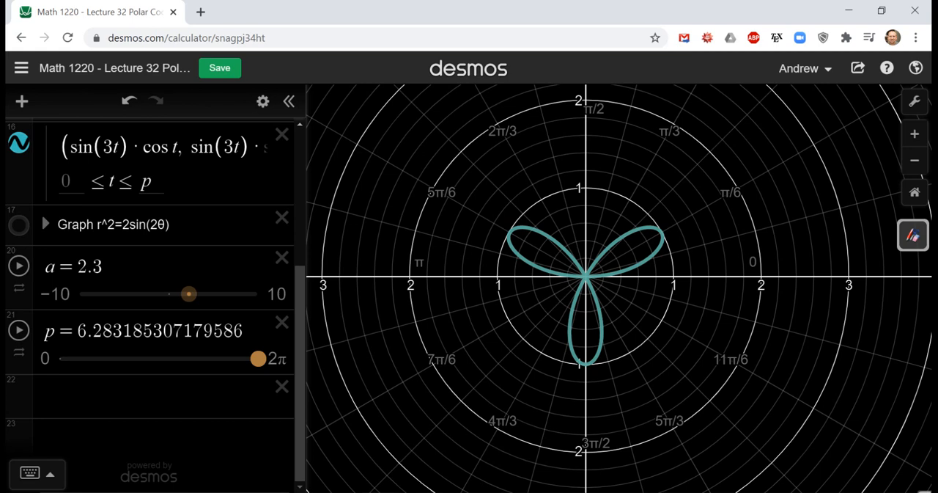
left_click_drag(258, 358, 100, 358)
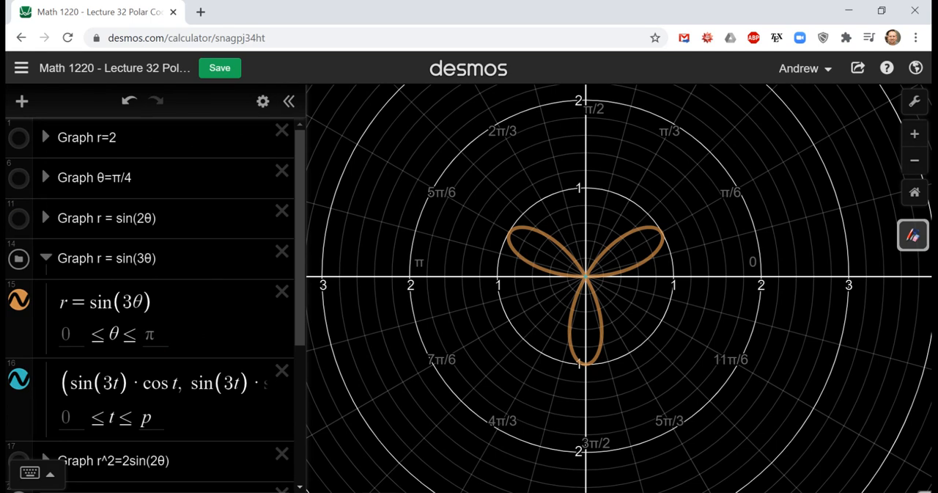
- Replace the θ coefficient in r = sin(3θ) with 7, then 4, then 6 to compare petal counts
left_click(105, 302)
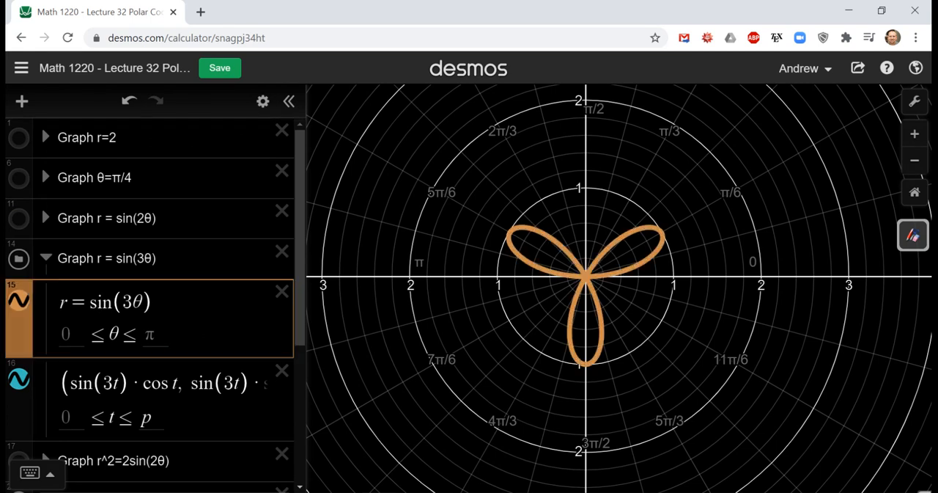
double_click(100, 302)
type("5")
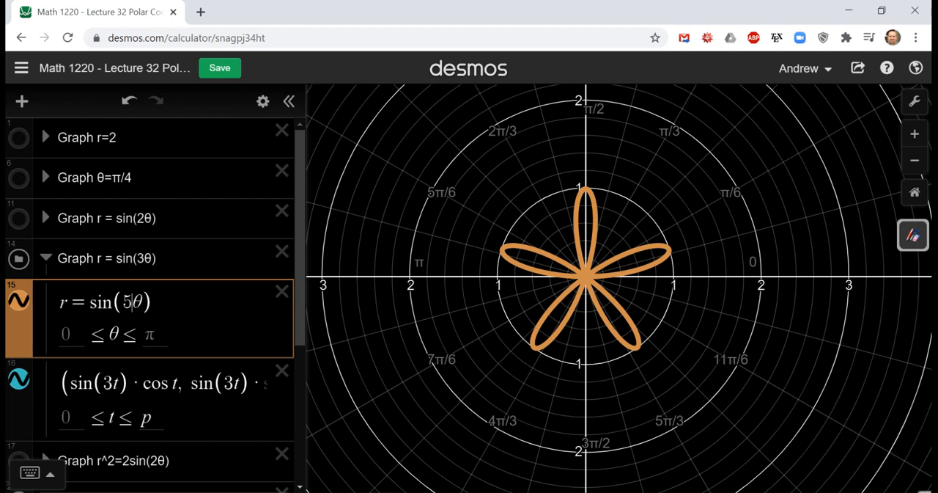
double_click(126, 302)
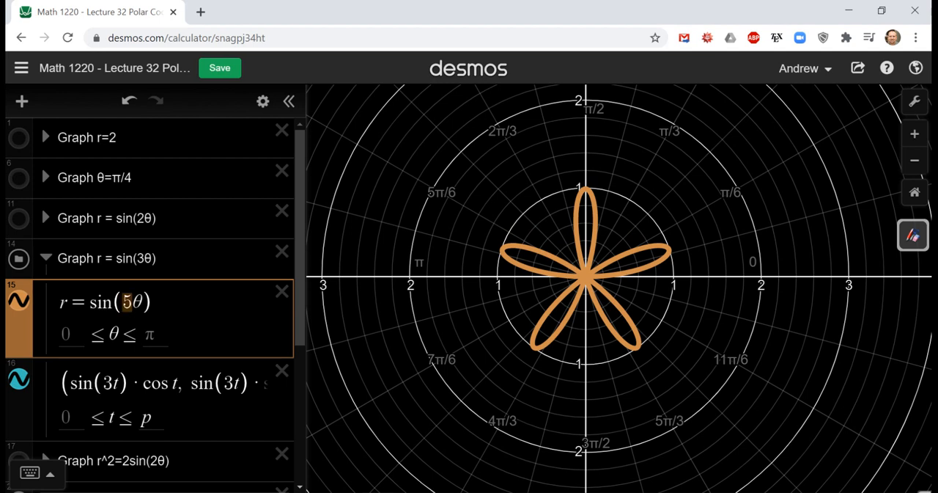
type("7")
left_click(155, 332)
type("2")
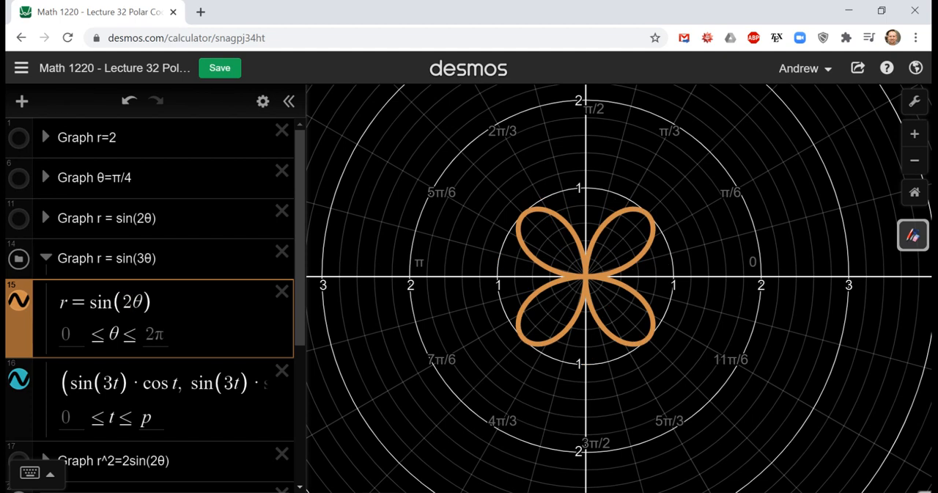
type("4")
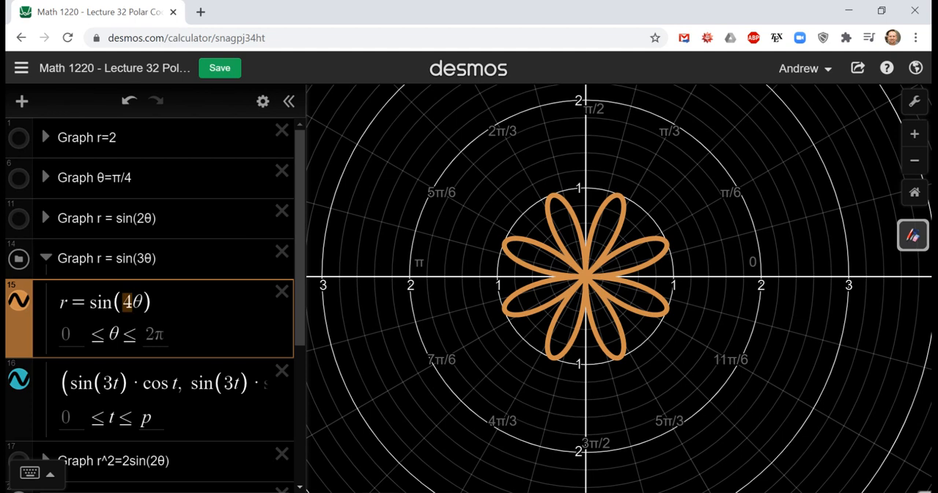
type("6")
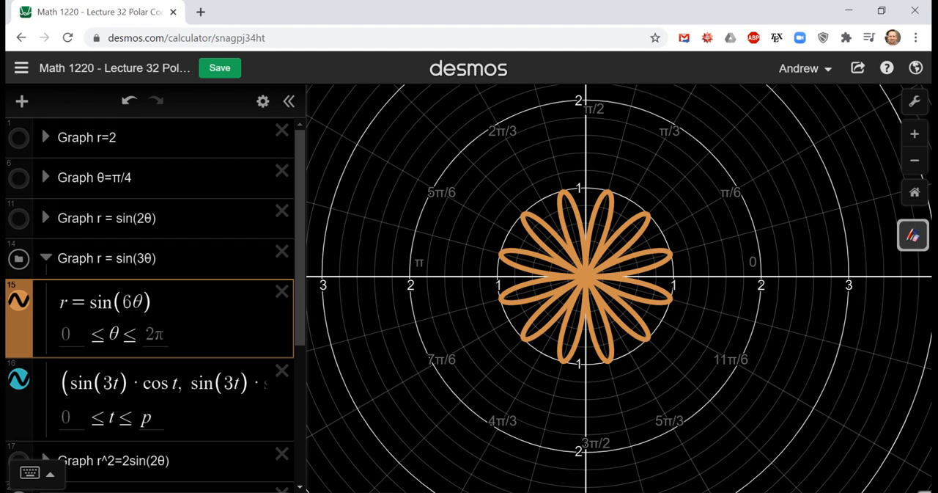
scroll("down", 3)
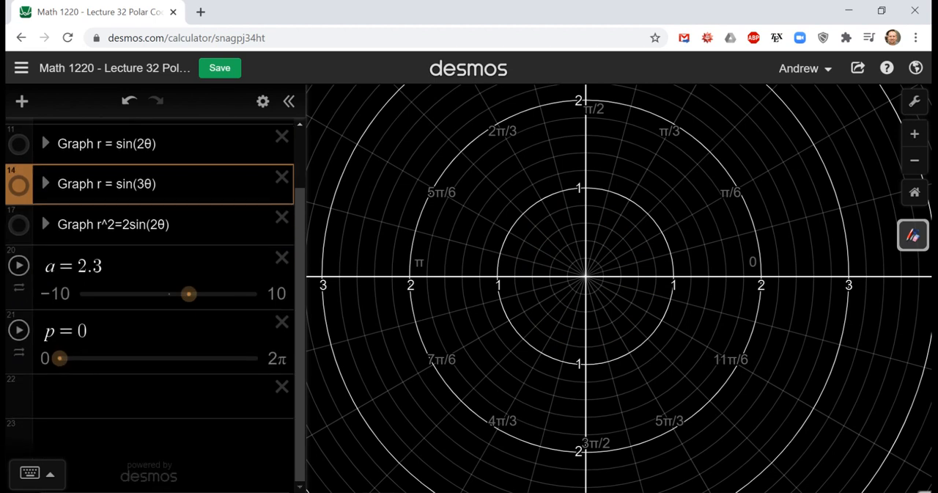
- Show and expand the lemniscate r² = 2sin(2θ) folder and turn on its tracing curve
left_click(18, 225)
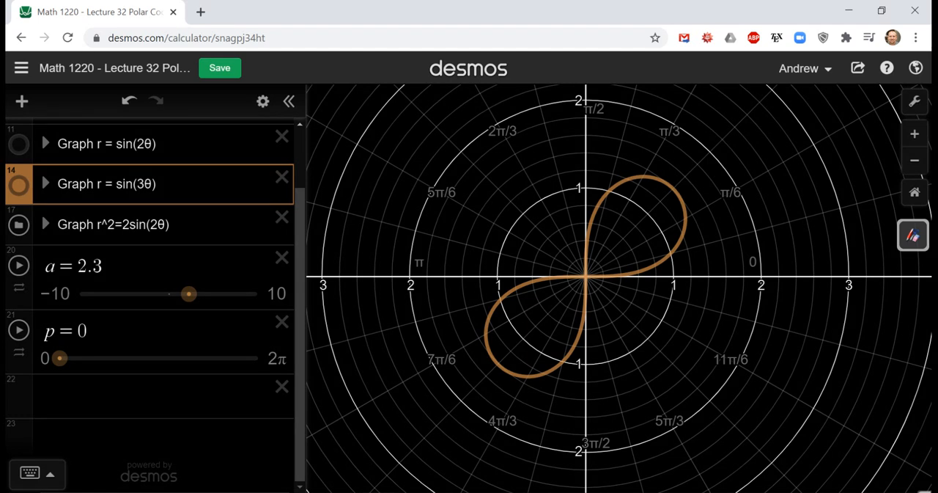
left_click(44, 224)
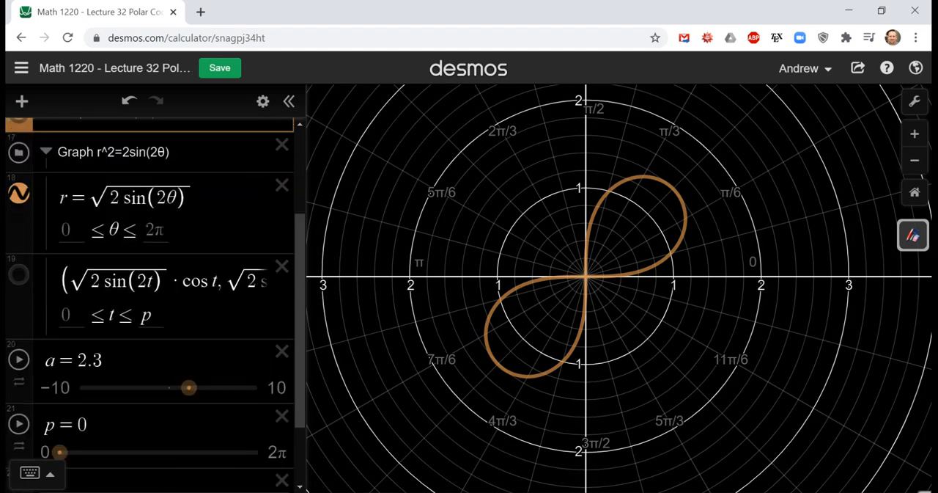
left_click(18, 276)
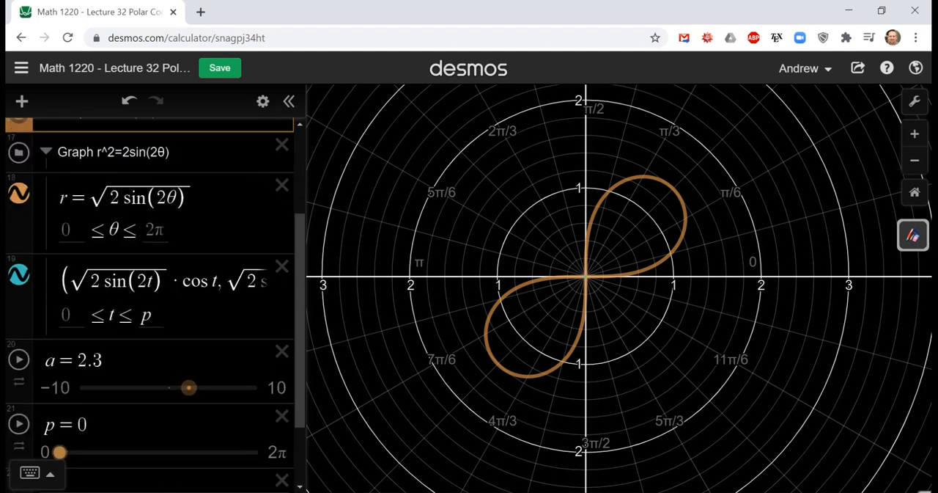
- Drag p through 1.67, 2, 2.7 and 2.9 to about 3.1, tracing past the first loop
left_click_drag(59, 452, 81, 452)
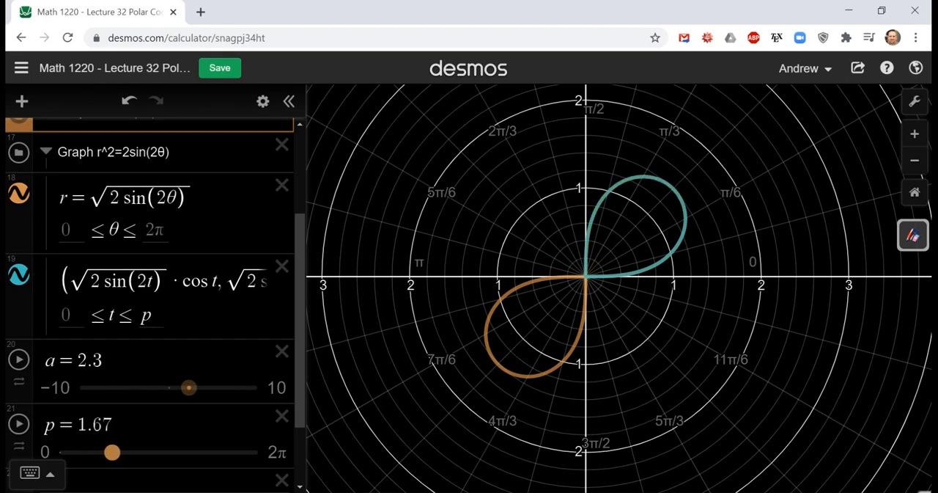
left_click_drag(111, 451, 123, 452)
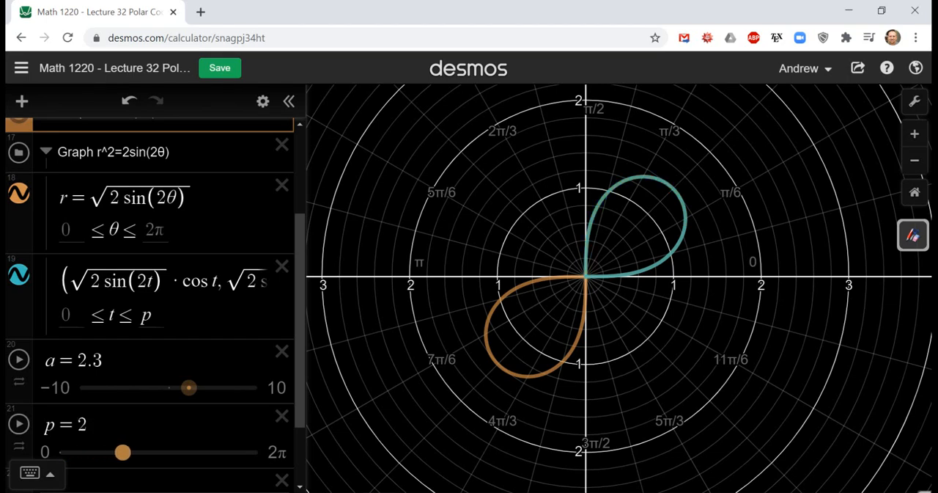
left_click_drag(123, 451, 144, 452)
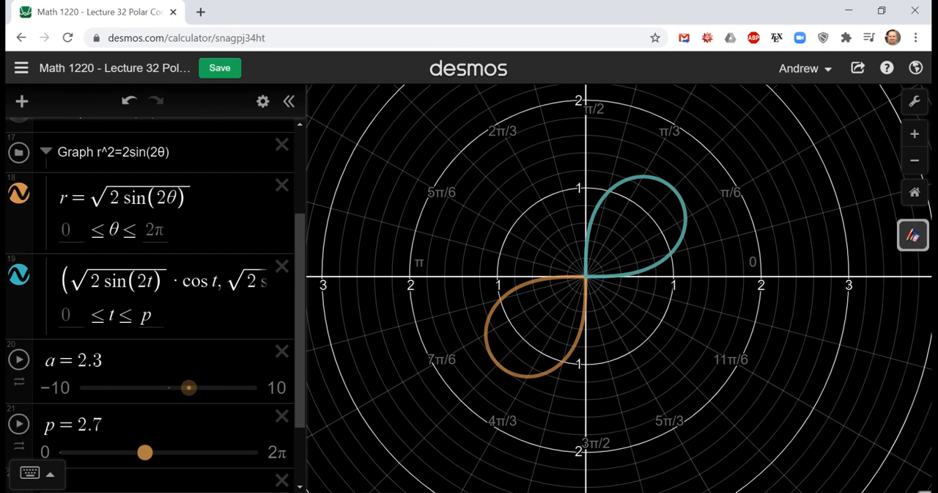
left_click_drag(144, 452, 151, 451)
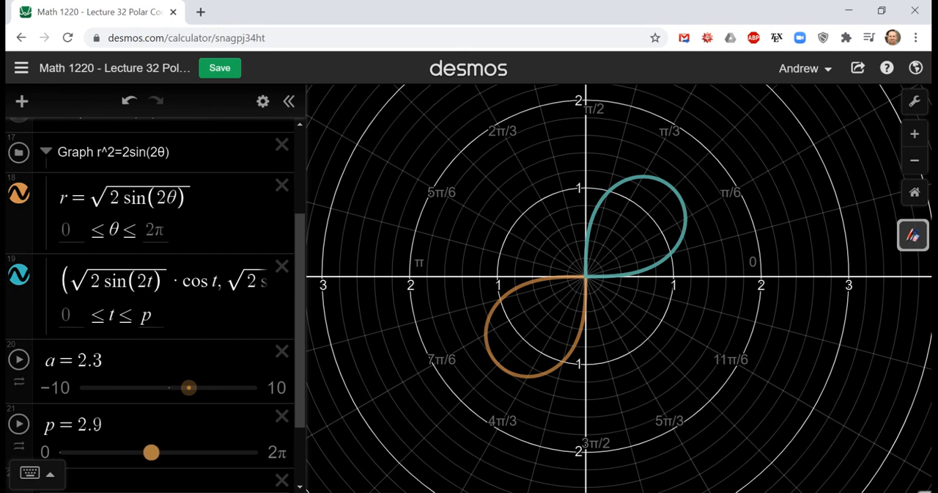
left_click_drag(151, 452, 157, 452)
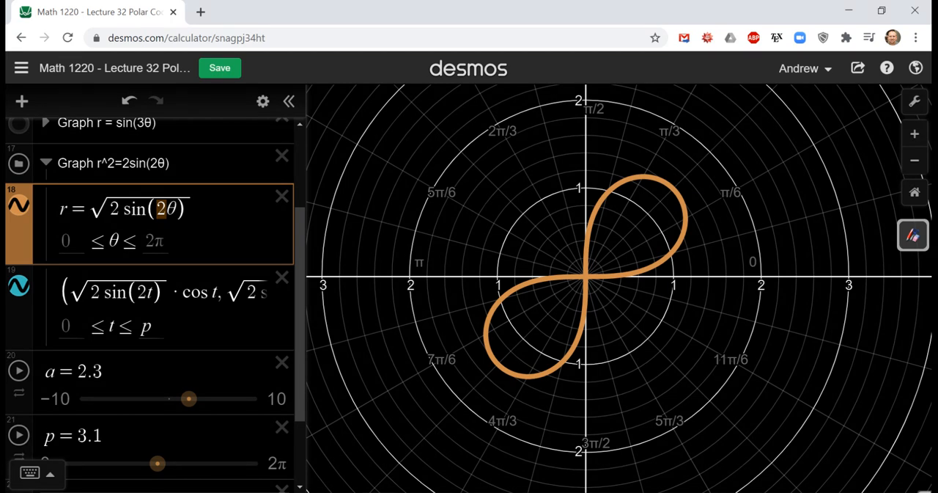
- Sweep the p slider through 3.5, 3.23, 3.55, 4.2 and 4.83 to finish tracing the figure-eight's second loop
left_click_drag(157, 464, 167, 464)
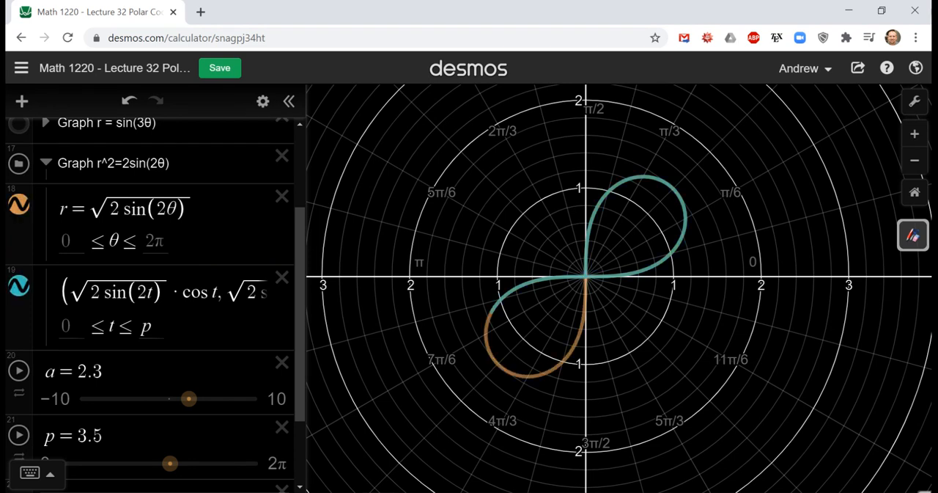
left_click_drag(170, 463, 162, 464)
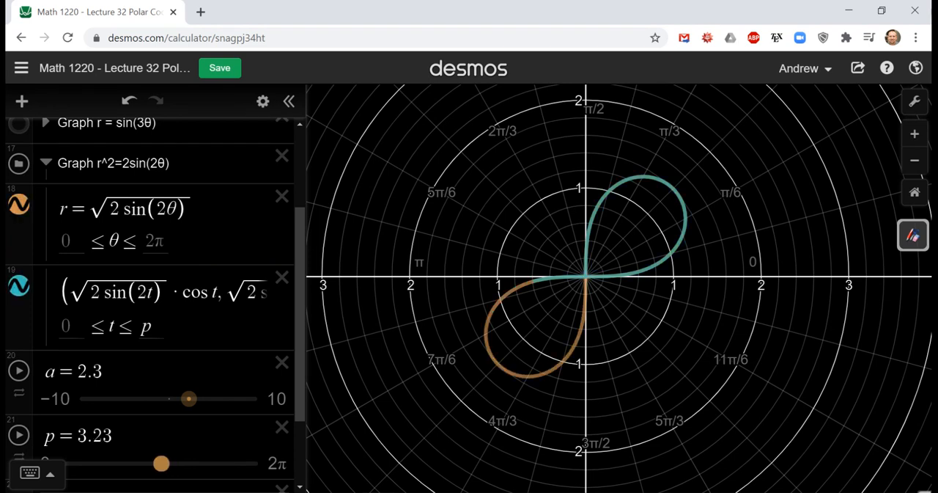
left_click_drag(162, 464, 171, 463)
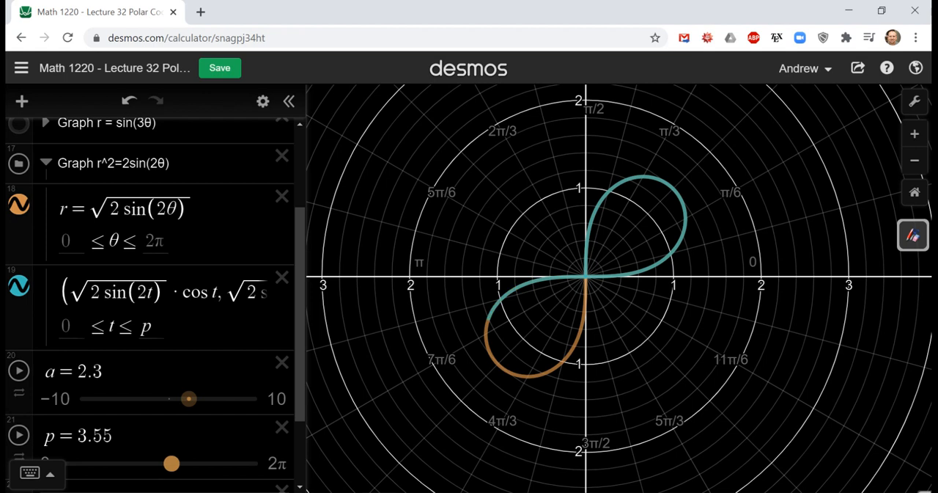
left_click_drag(171, 463, 192, 463)
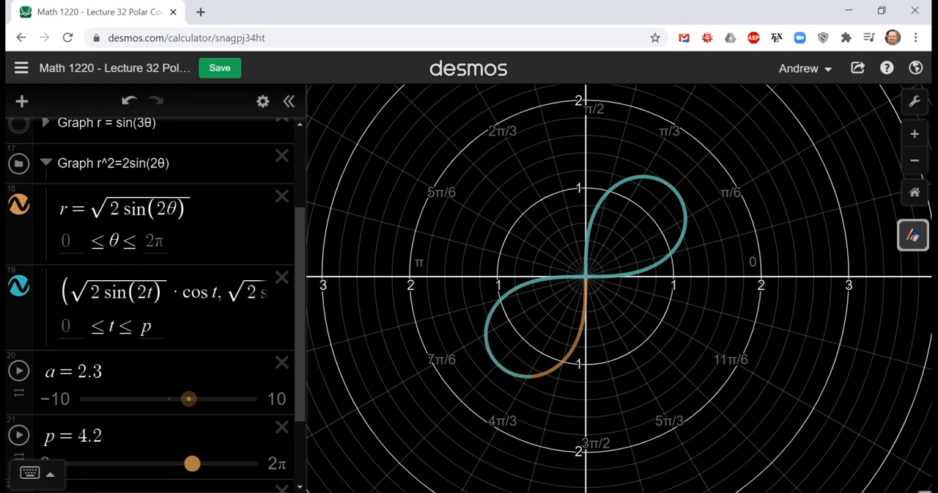
left_click_drag(192, 464, 211, 463)
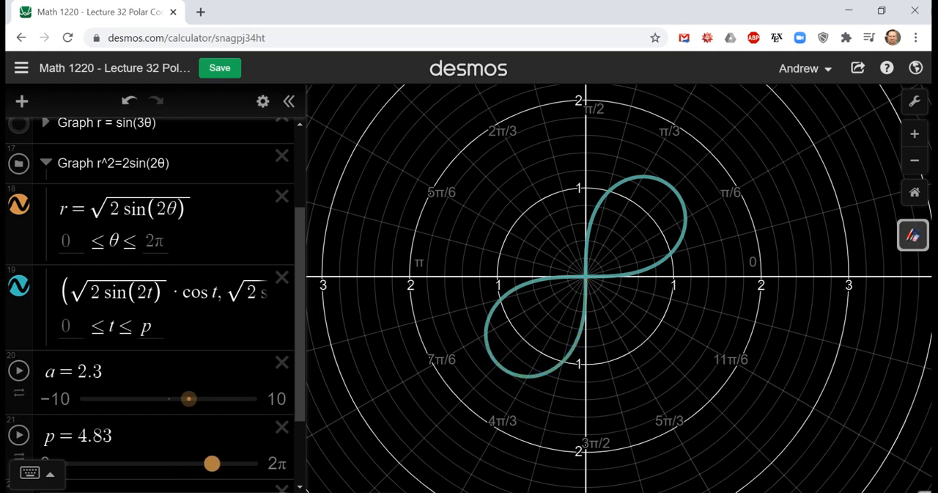
left_click_drag(211, 464, 246, 464)
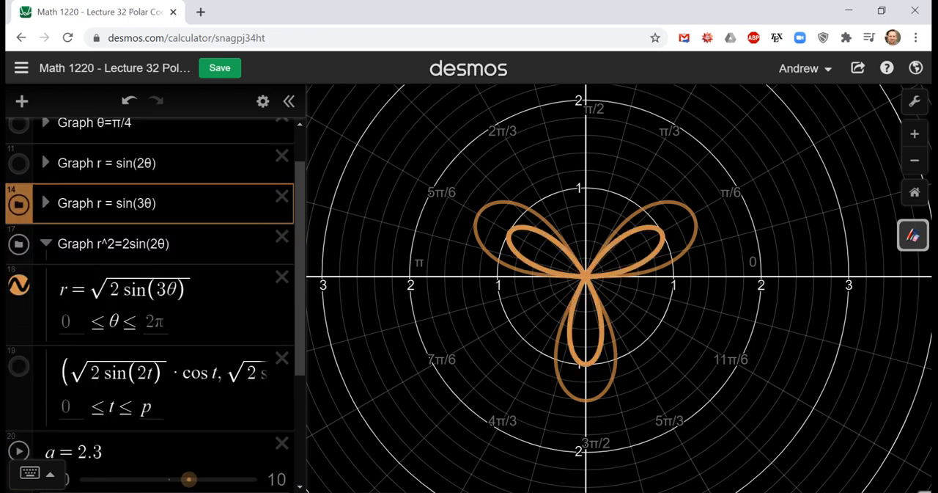
- Vary slider a through 3.2, 1 and −1, resizing and flipping the three petals of r = √(a·sin(3θ))
scroll("down", 3)
type("a")
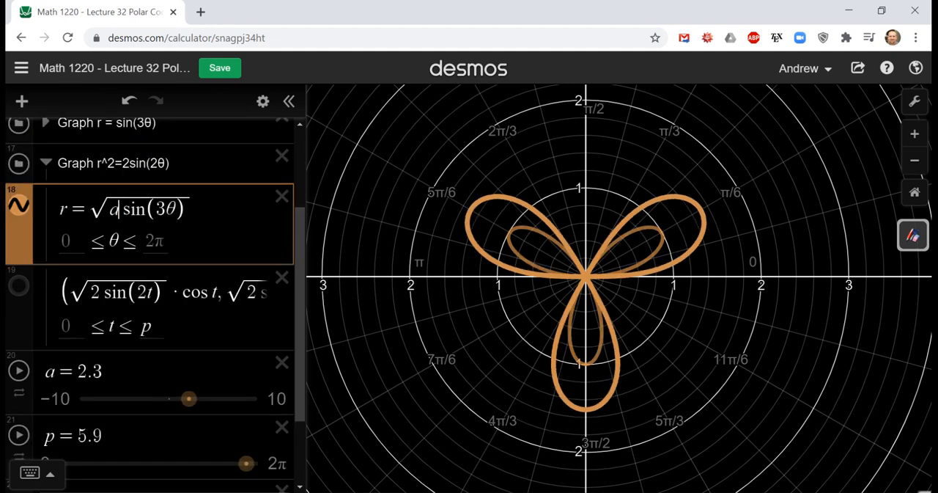
left_click_drag(188, 399, 196, 399)
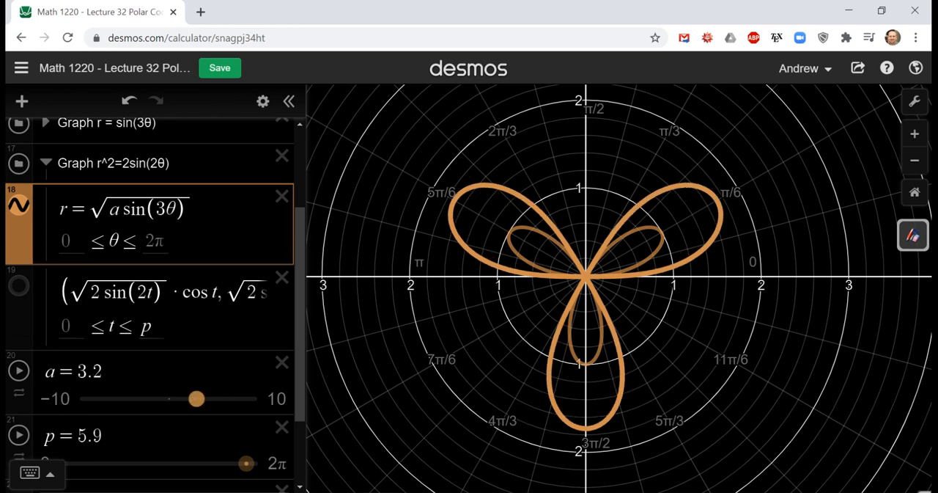
left_click_drag(197, 399, 176, 399)
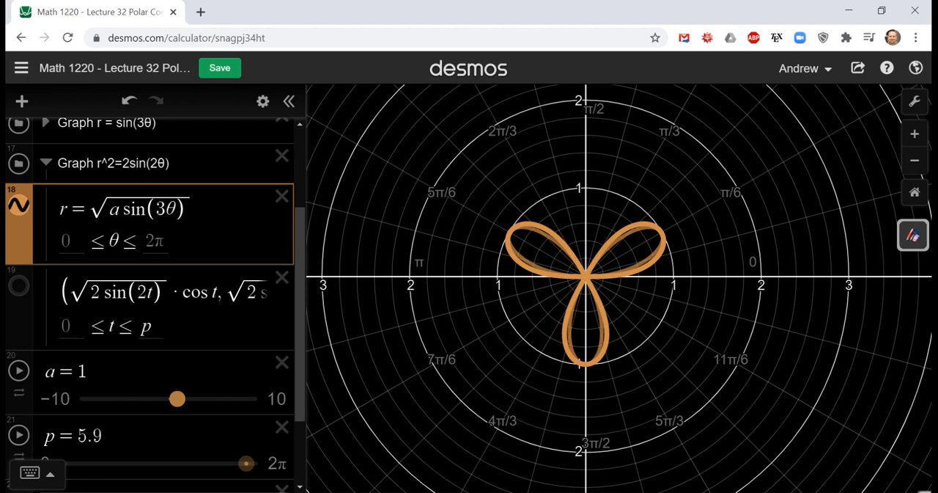
left_click_drag(178, 399, 160, 399)
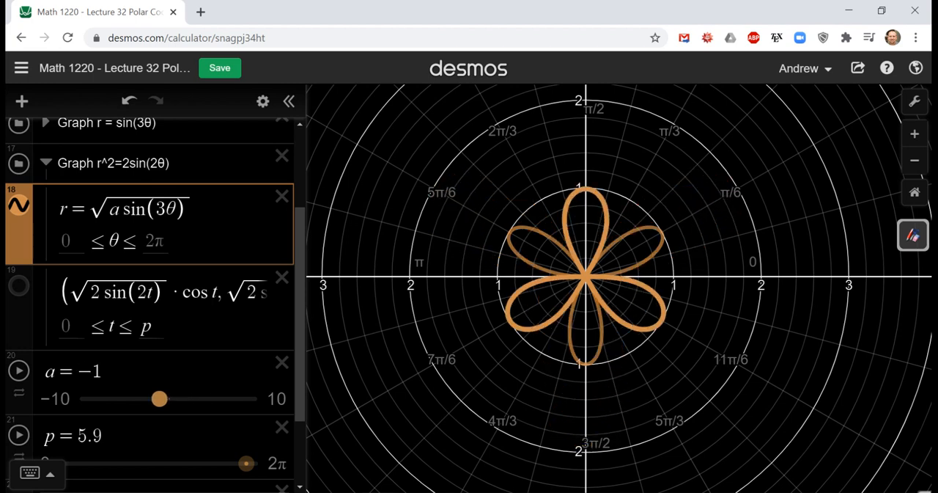
left_click_drag(160, 399, 192, 398)
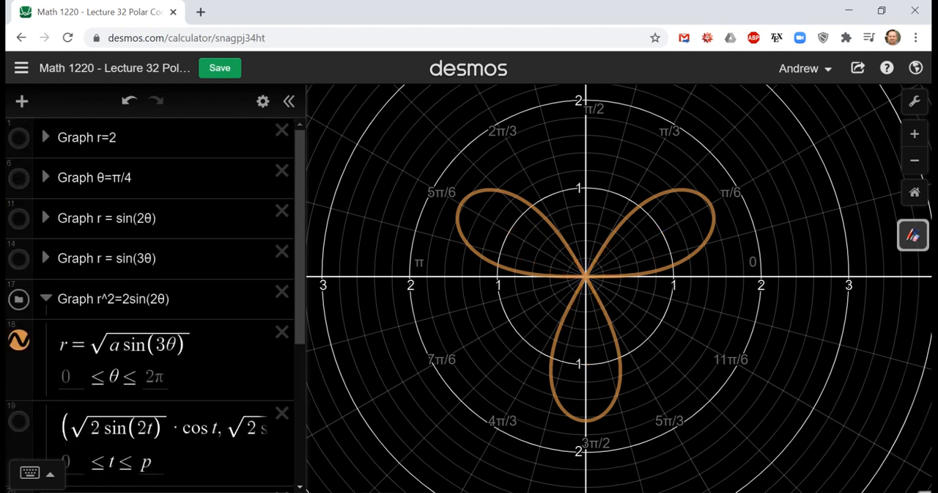
- Set a to 3.2, then 1.6, and finally −2 so the petals point the opposite way
scroll("down", 3)
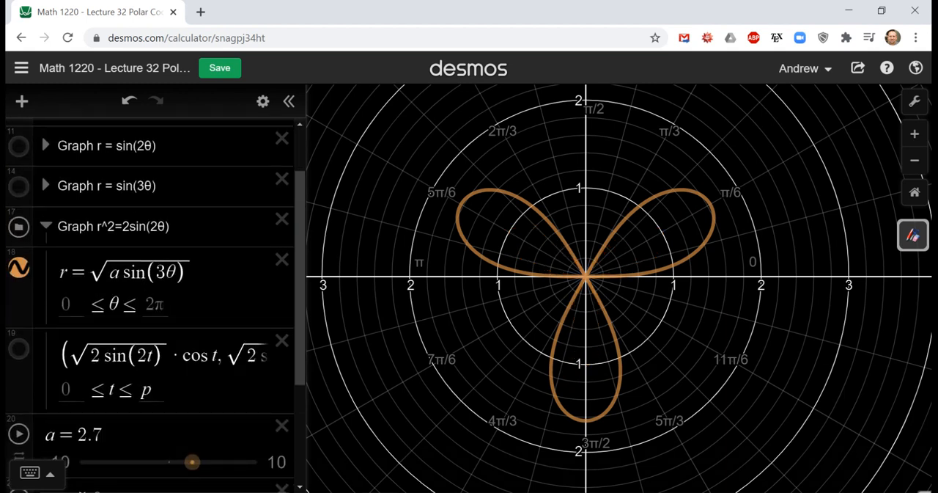
left_click_drag(192, 462, 197, 461)
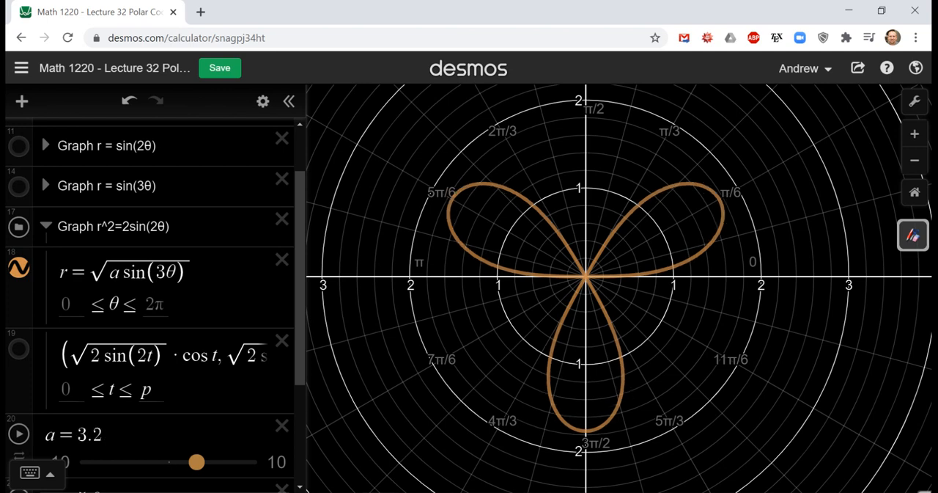
left_click_drag(197, 463, 166, 463)
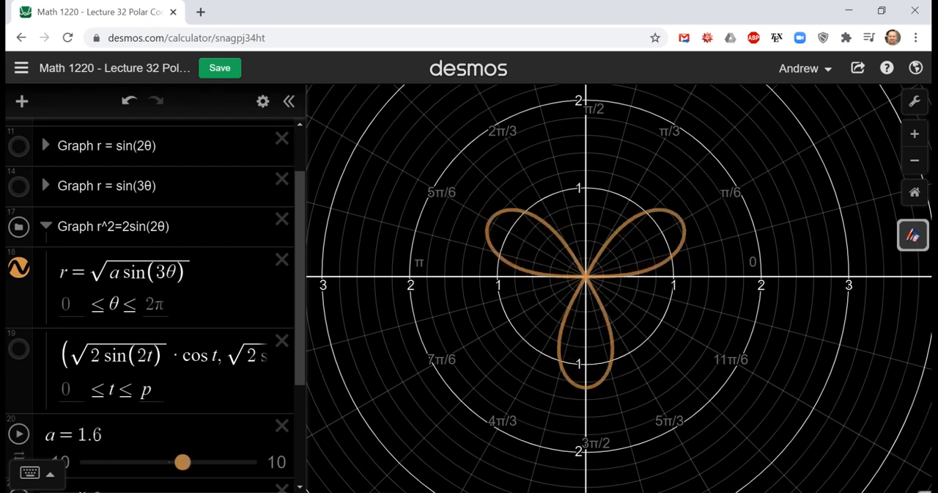
left_click_drag(182, 462, 150, 462)
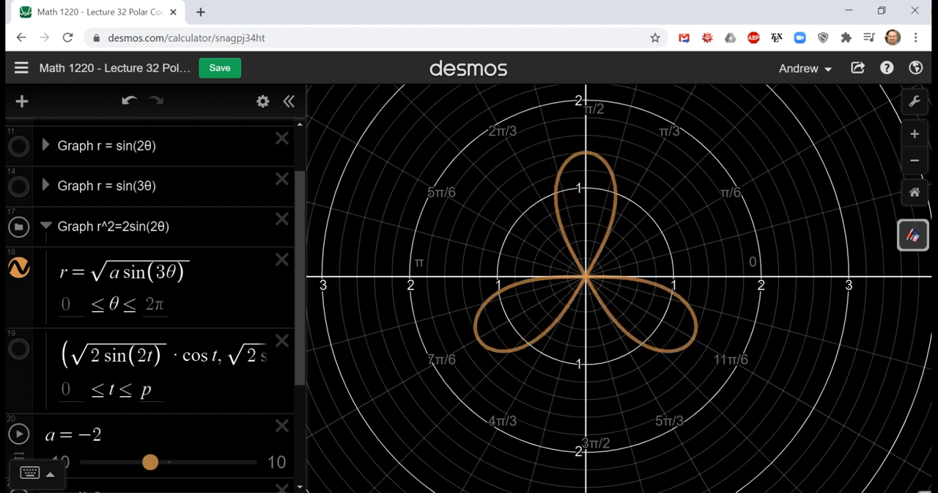